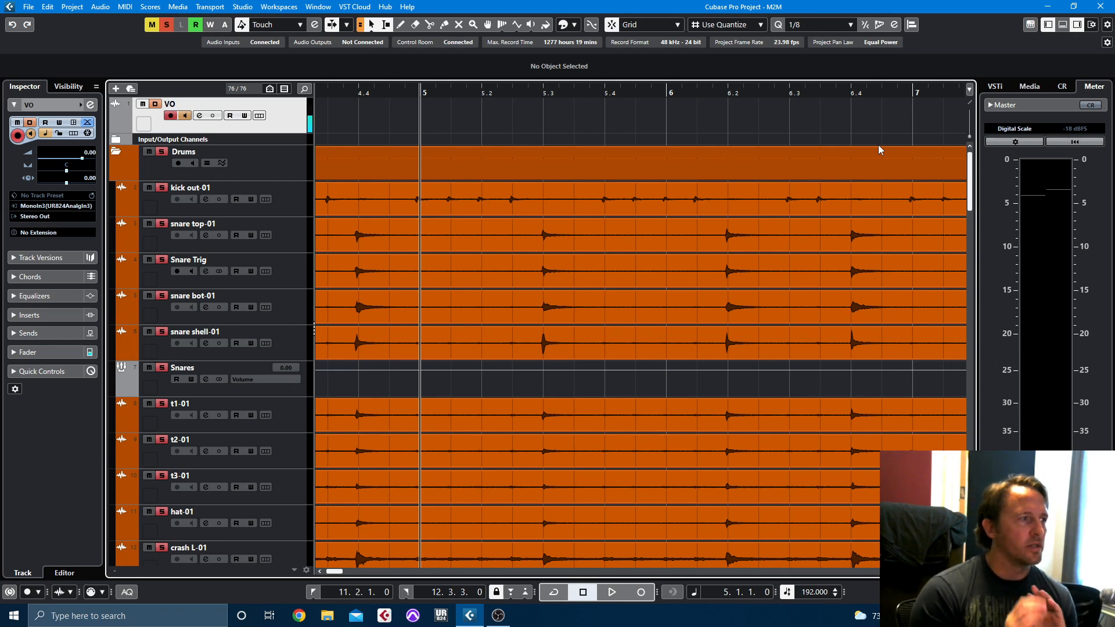
mouse_move(222, 164)
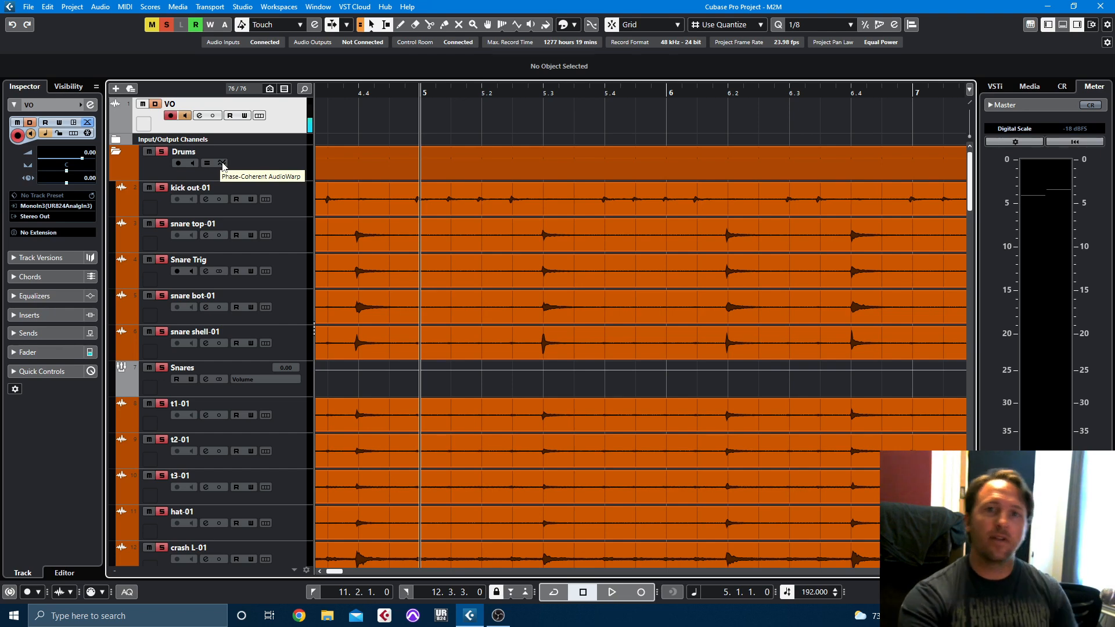
mouse_move(238, 167)
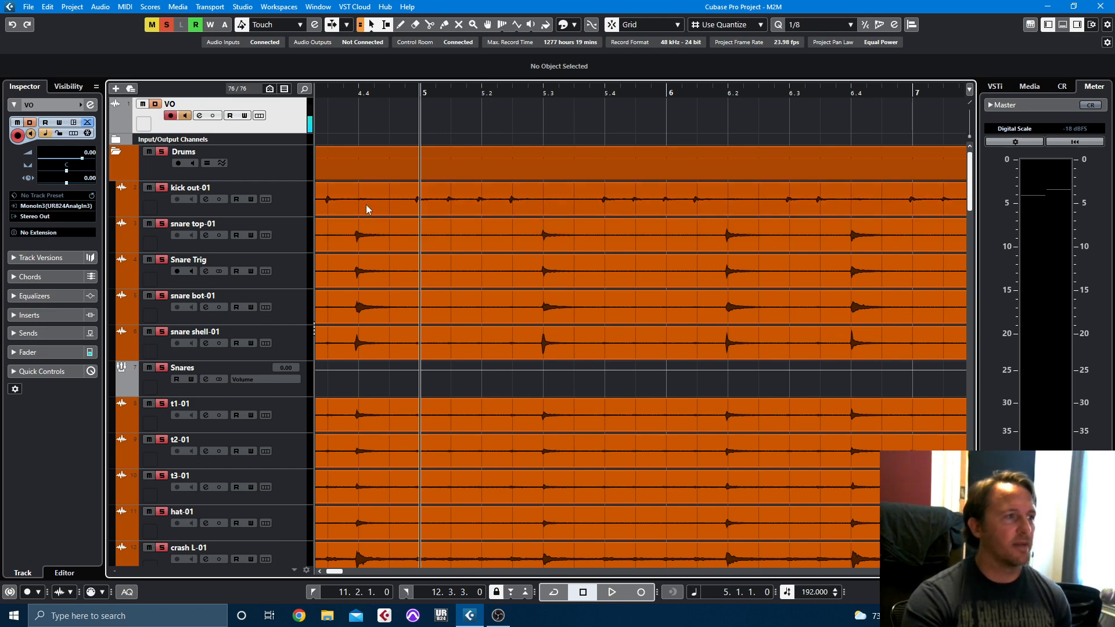
mouse_move(438, 206)
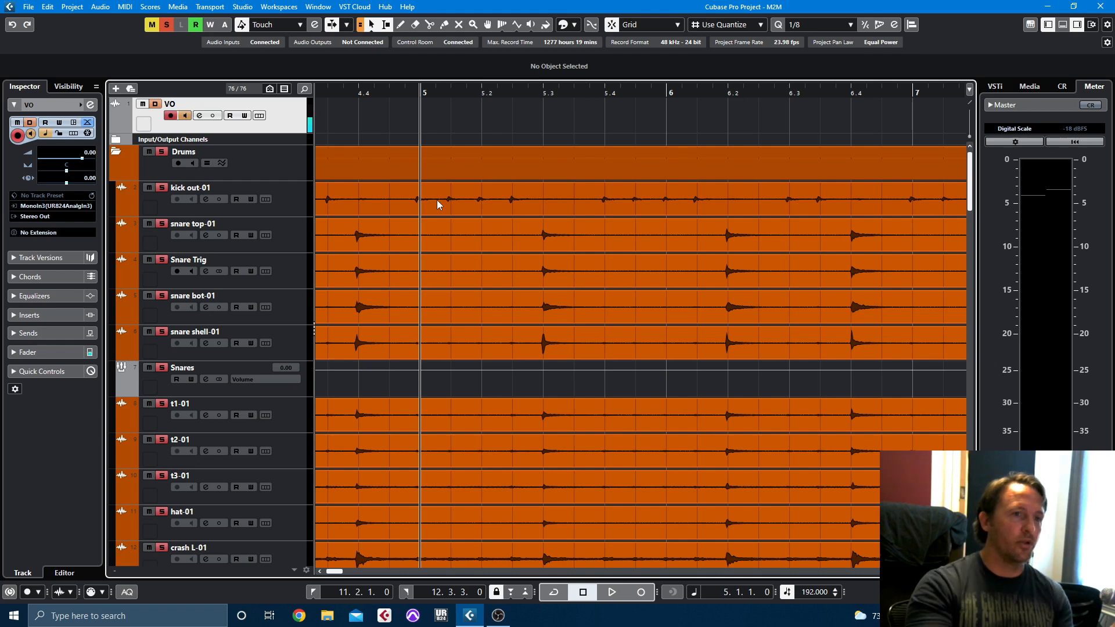
mouse_move(415, 198)
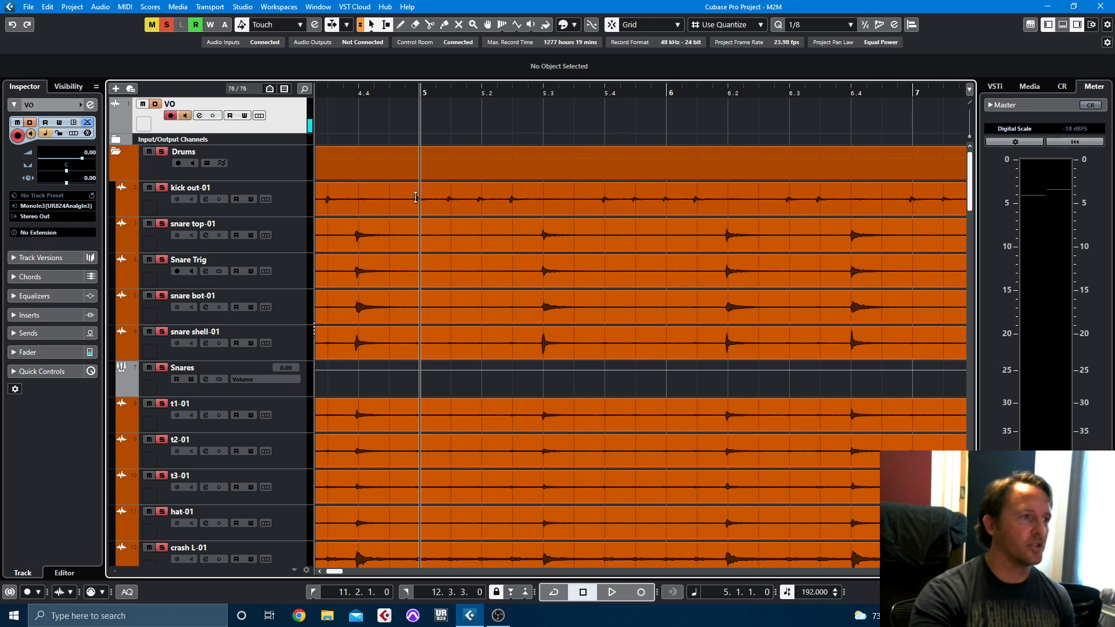
mouse_move(539, 240)
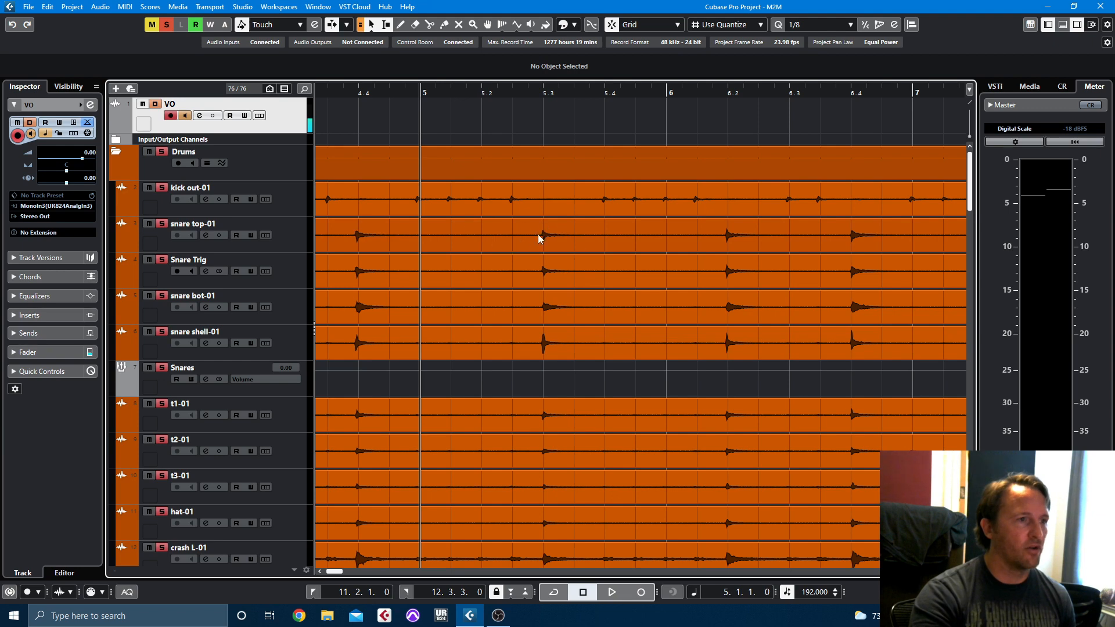
mouse_move(767, 257)
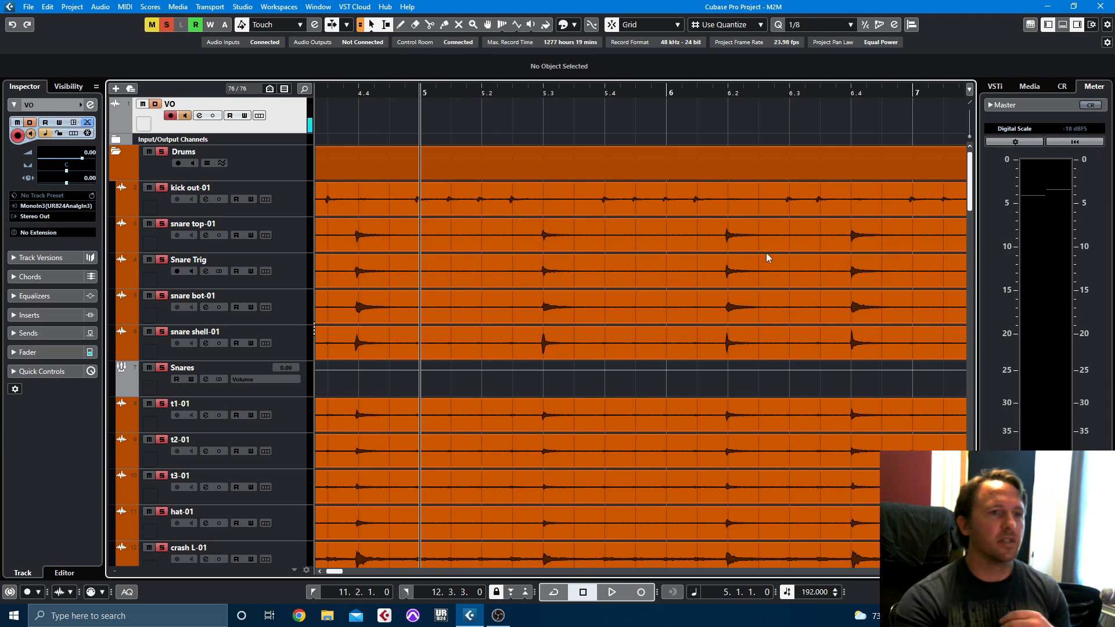
mouse_move(963, 63)
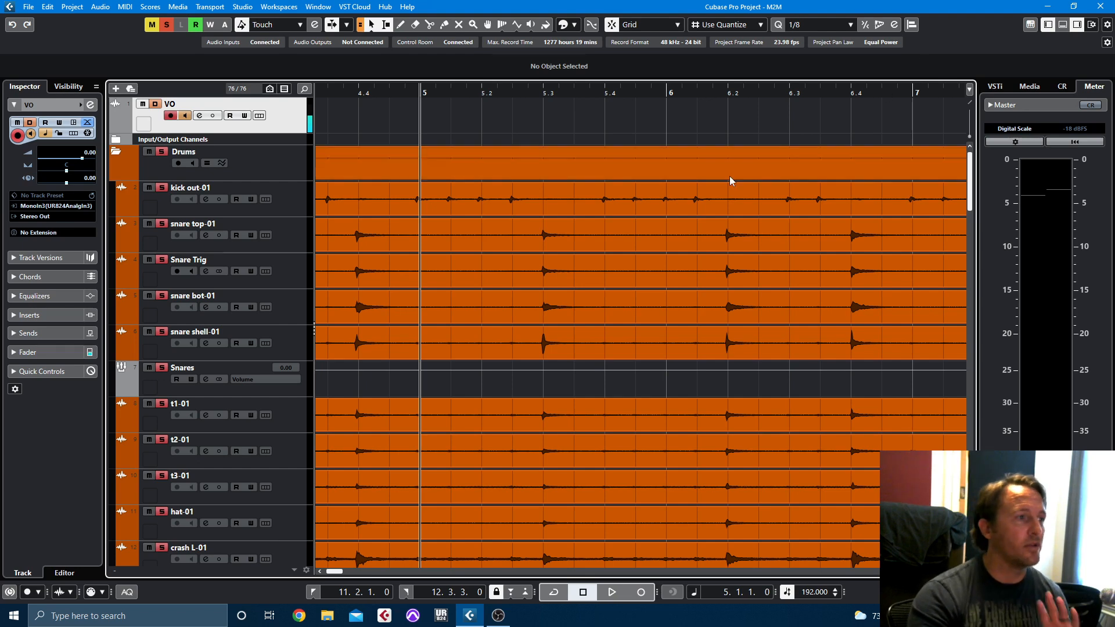
mouse_move(497, 212)
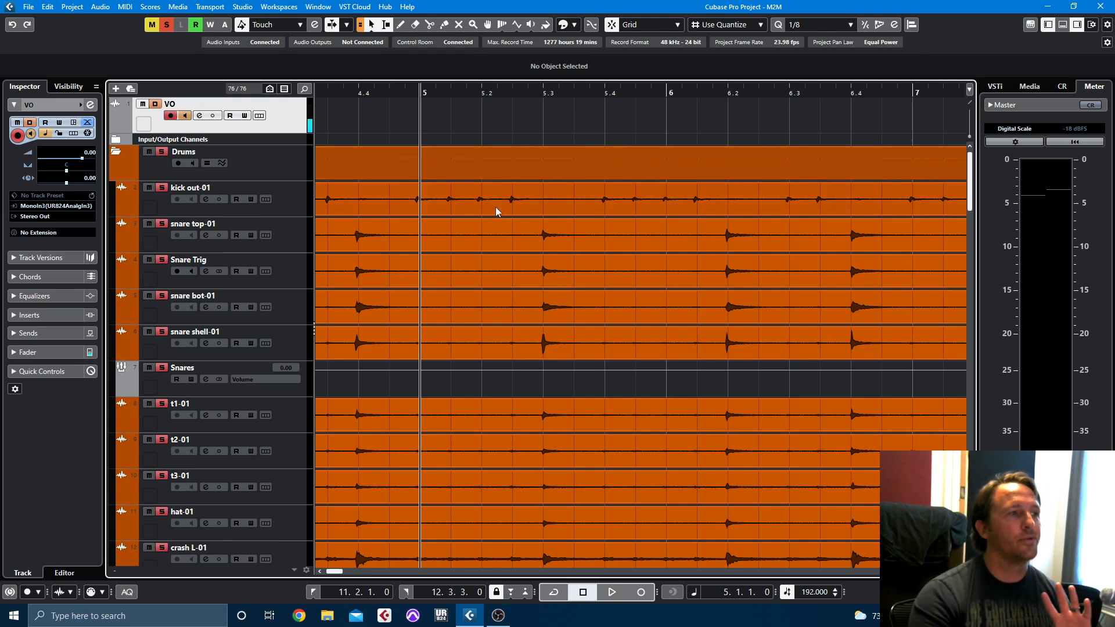
mouse_move(499, 221)
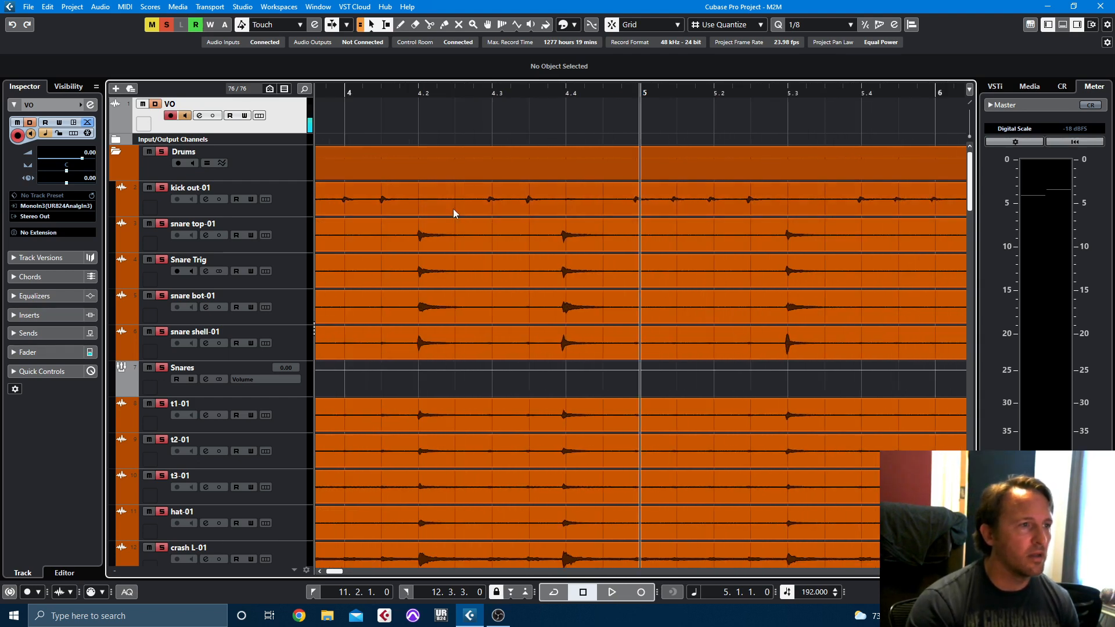
mouse_move(431, 212)
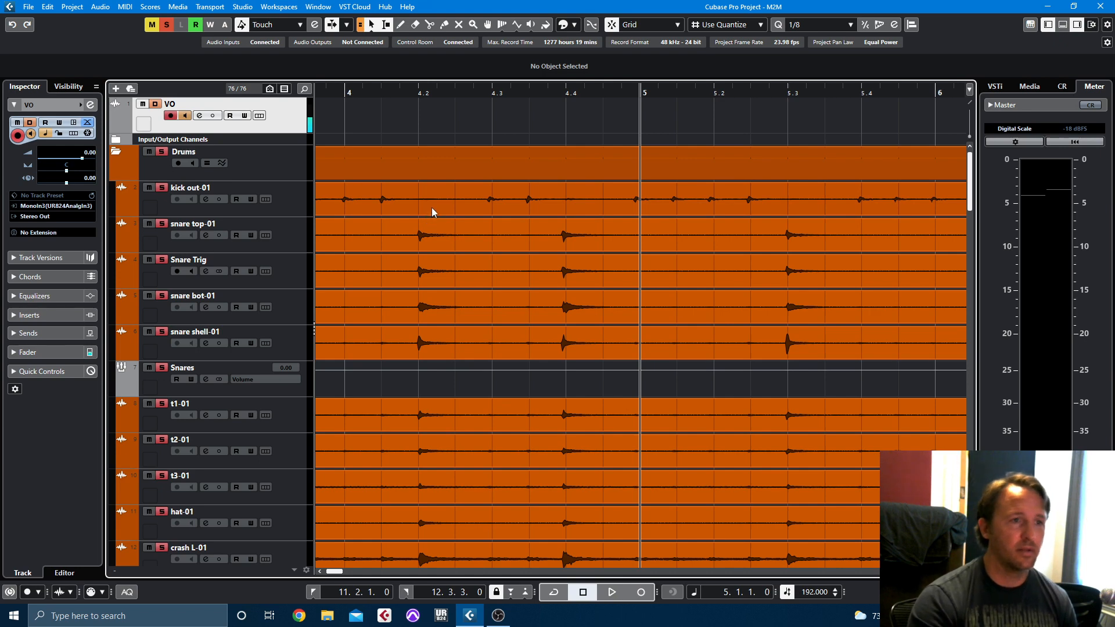
mouse_move(412, 196)
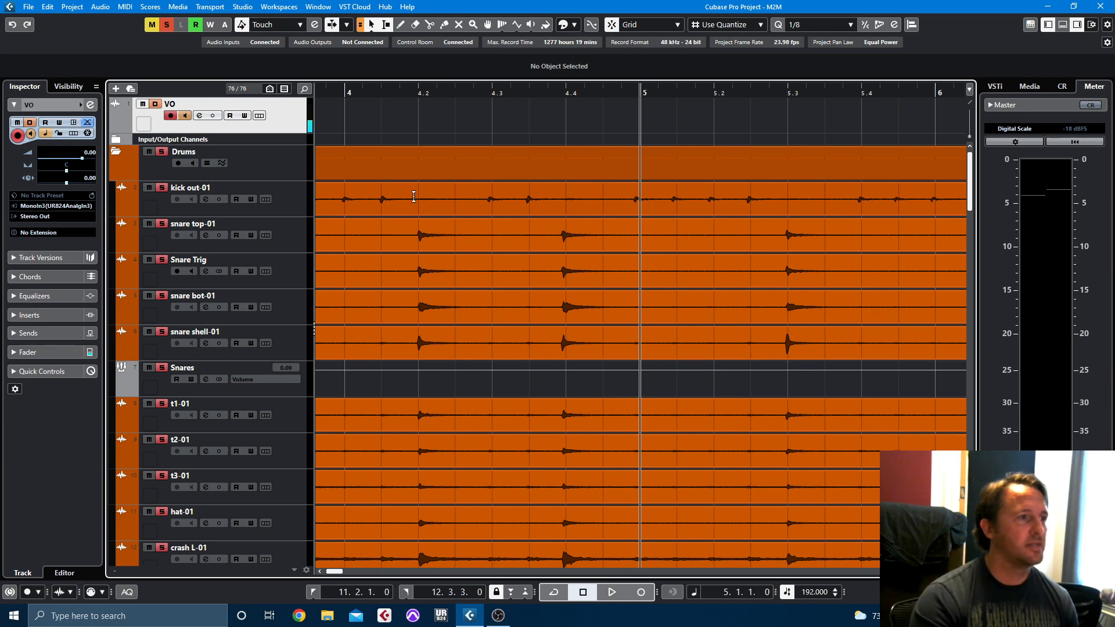
mouse_move(395, 207)
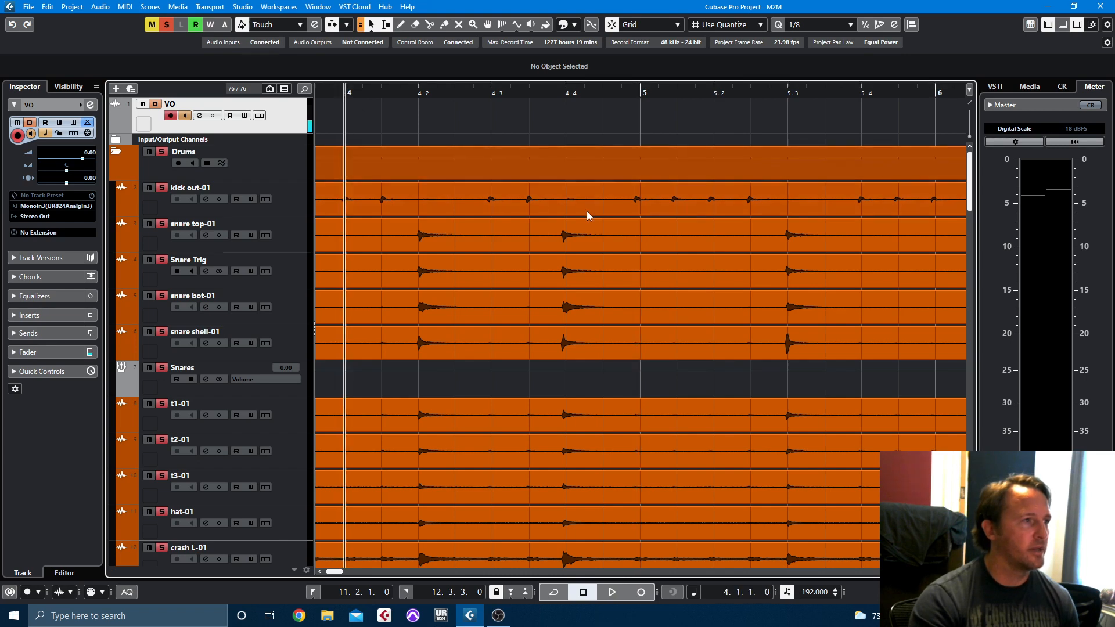
- Audition the drums, then open the kick out-01 event for detailed editing
left_click(611, 592)
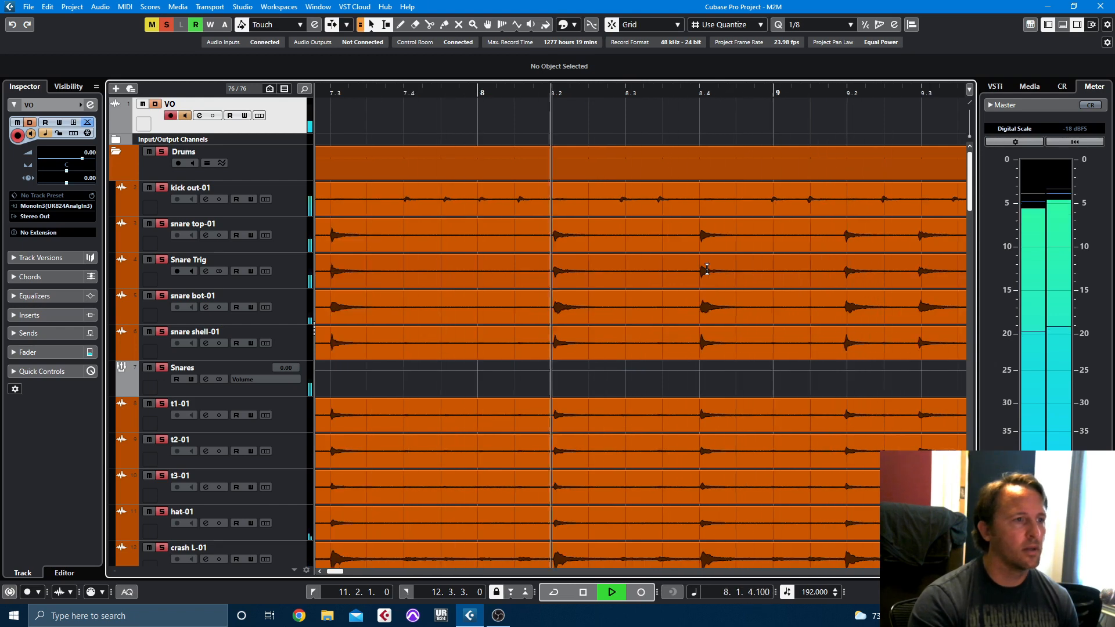
left_click(581, 592)
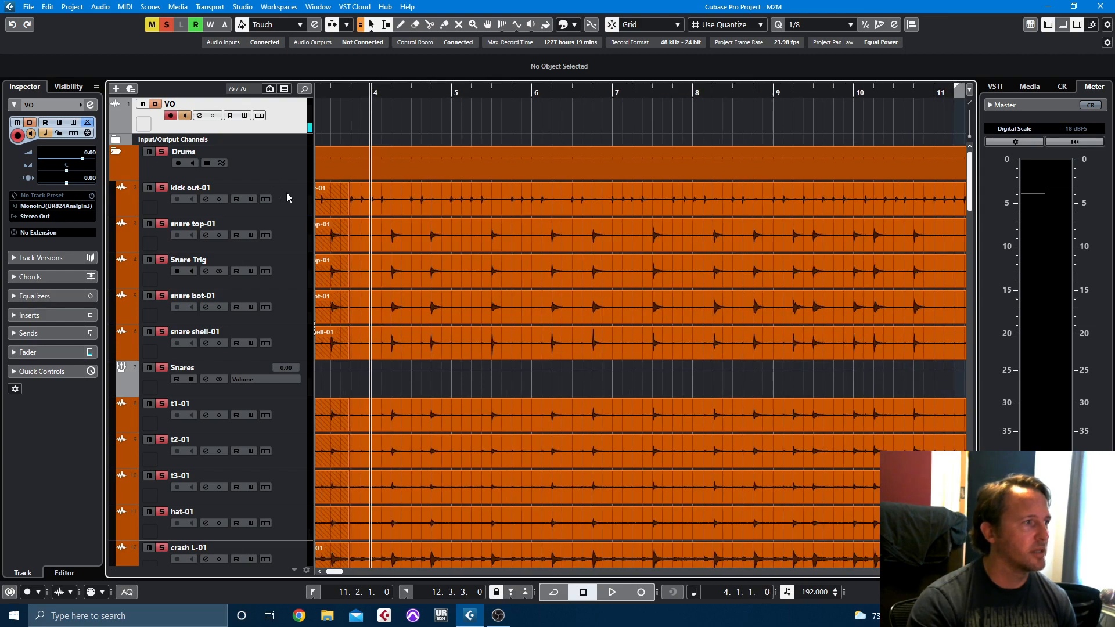
left_click(190, 187)
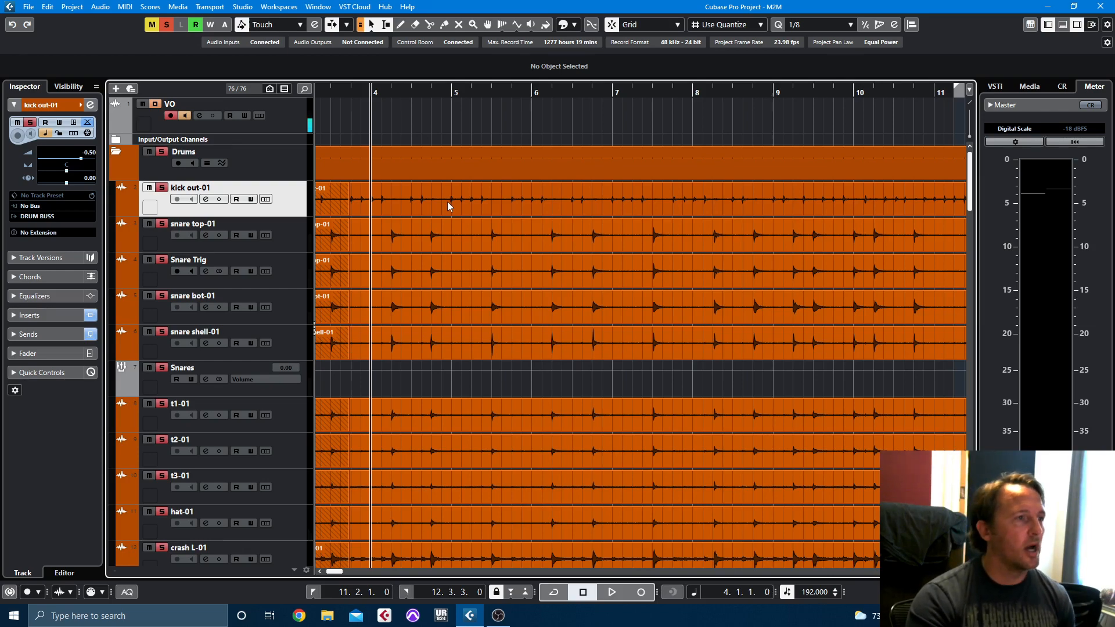
double_click(448, 207)
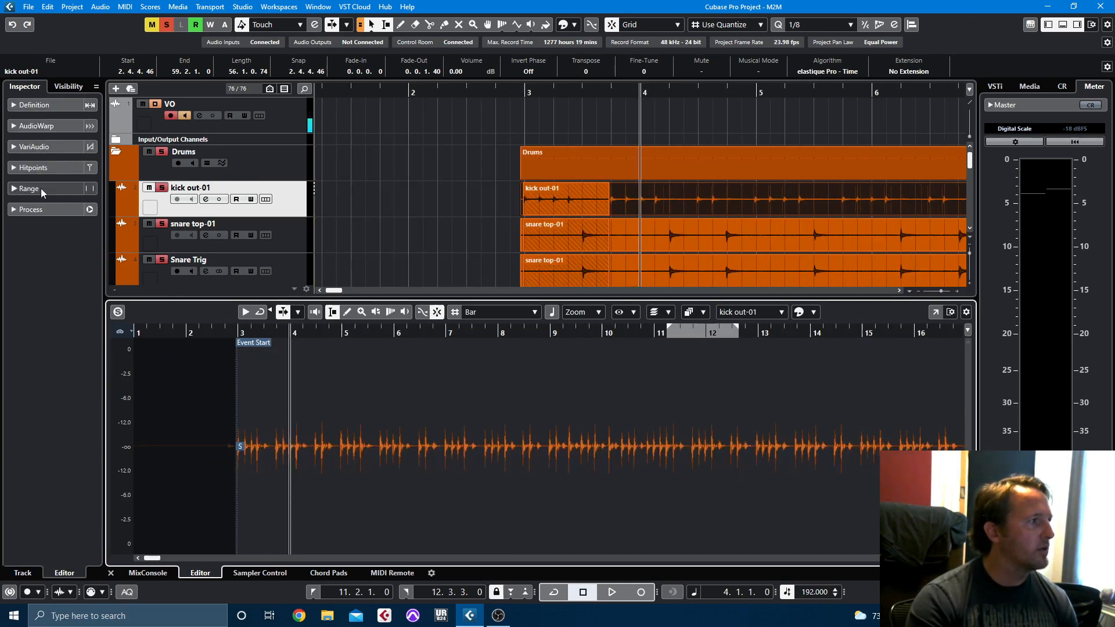
left_click(33, 167)
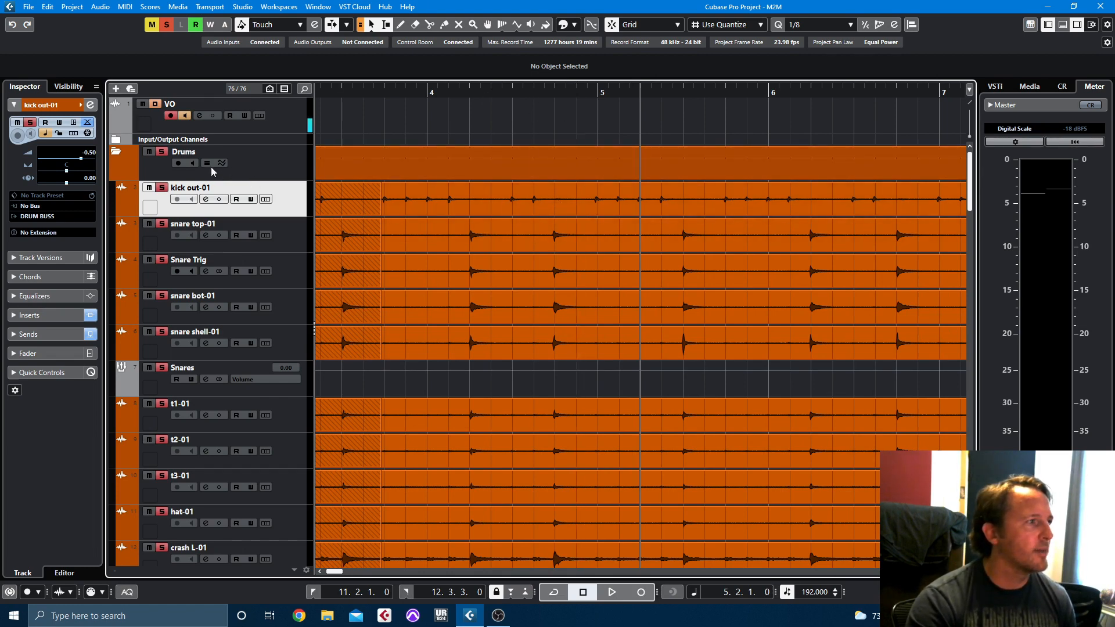
- Enable Phase-Coherent AudioWarp on the Drums folder, duplicate the track version, and bounce the events
left_click(221, 164)
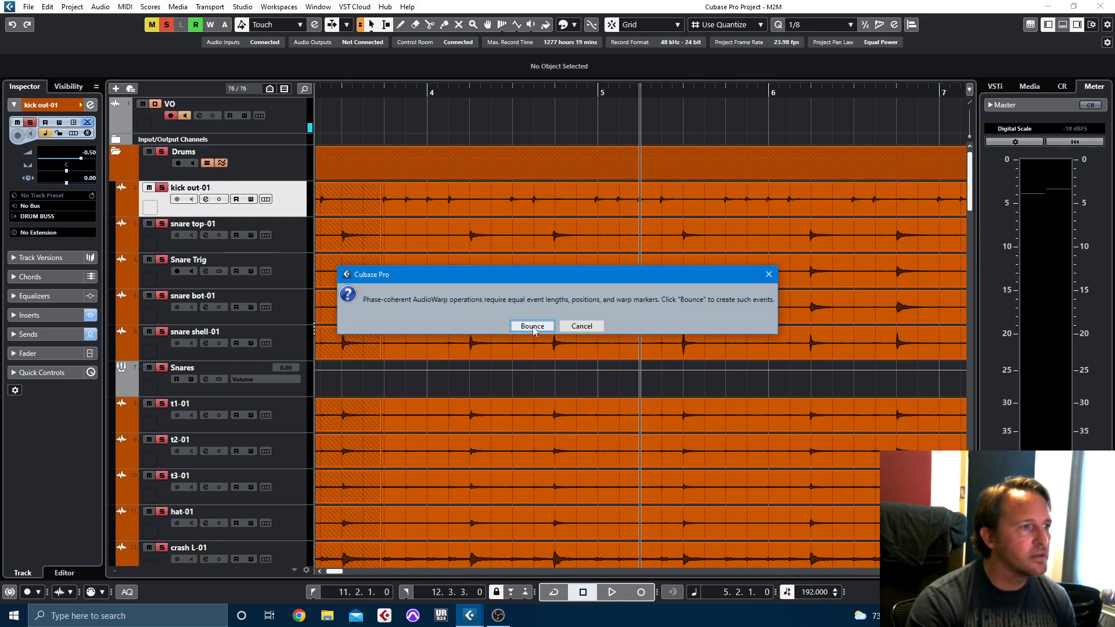
mouse_move(581, 326)
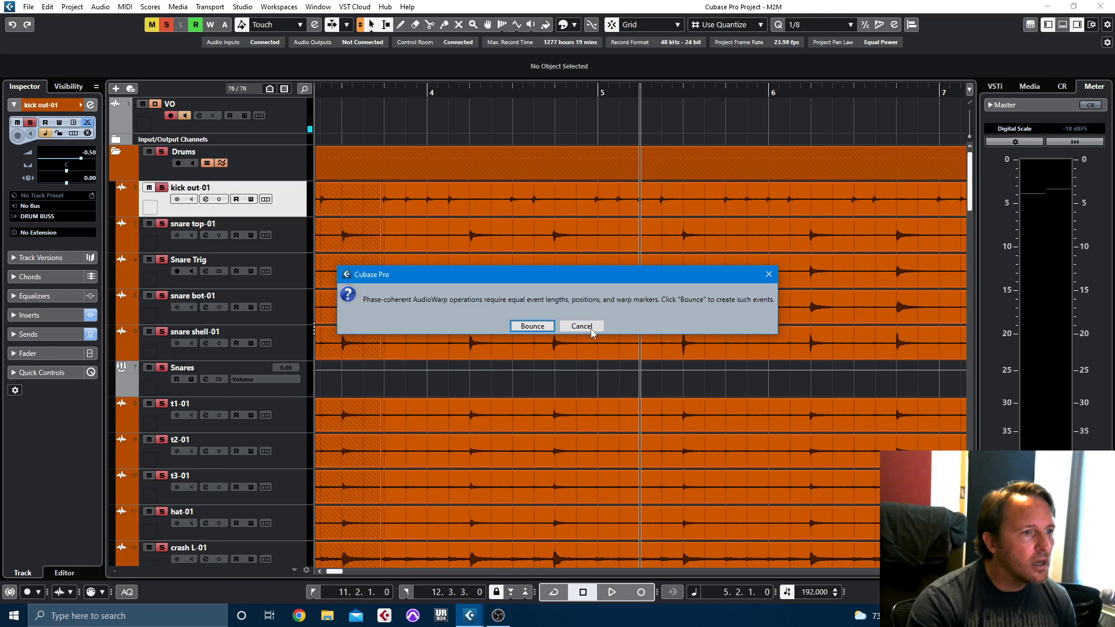
mouse_move(532, 326)
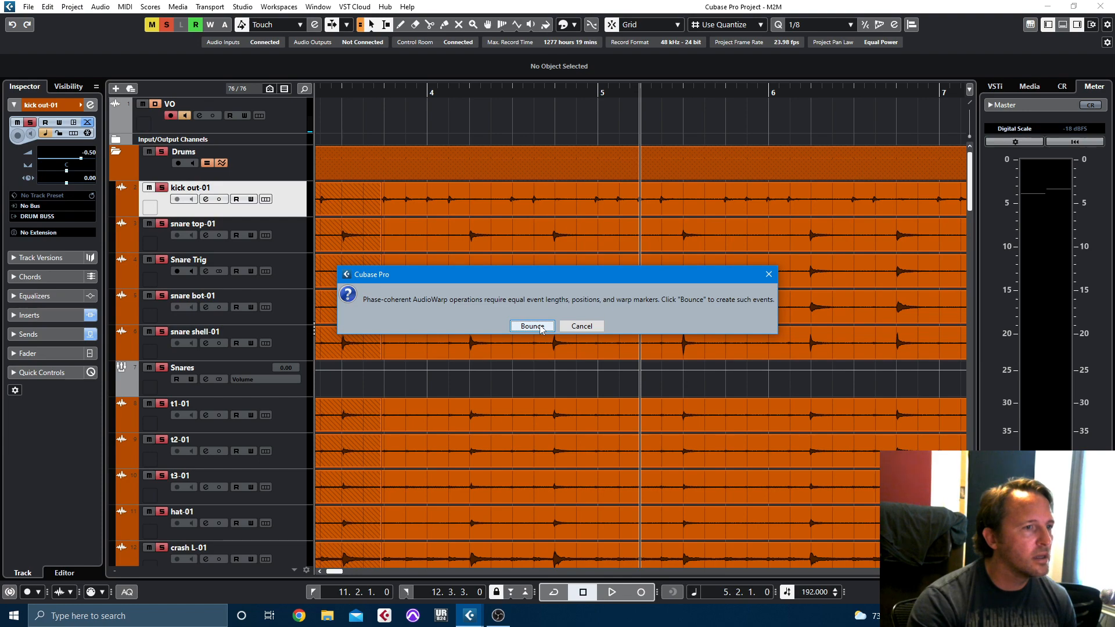
left_click(531, 326)
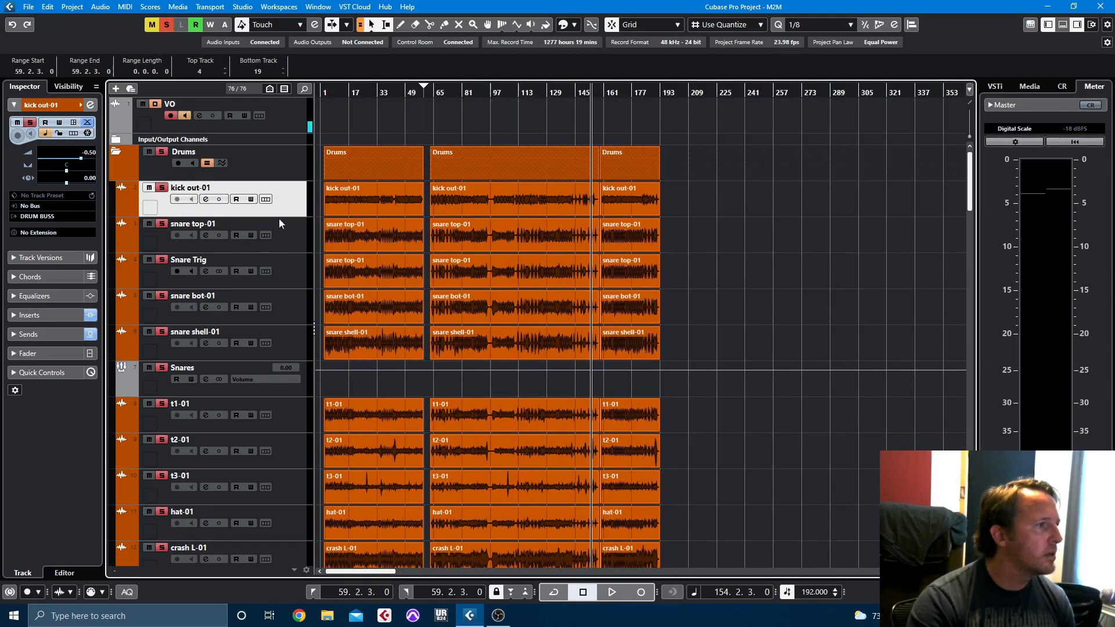
scroll("down", 3)
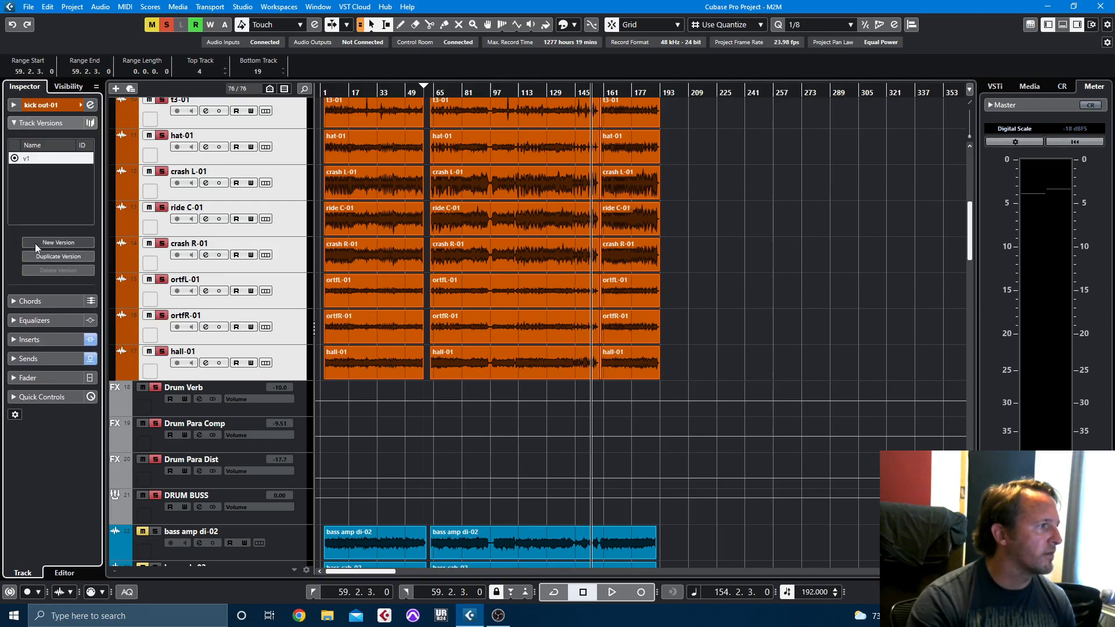
left_click(58, 257)
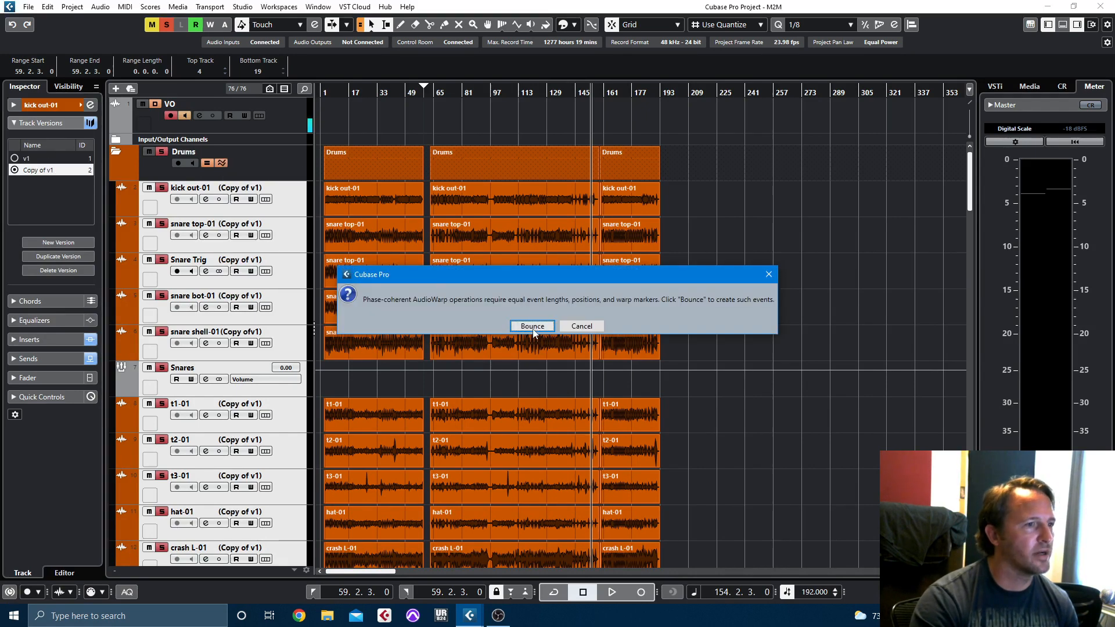
left_click(532, 326)
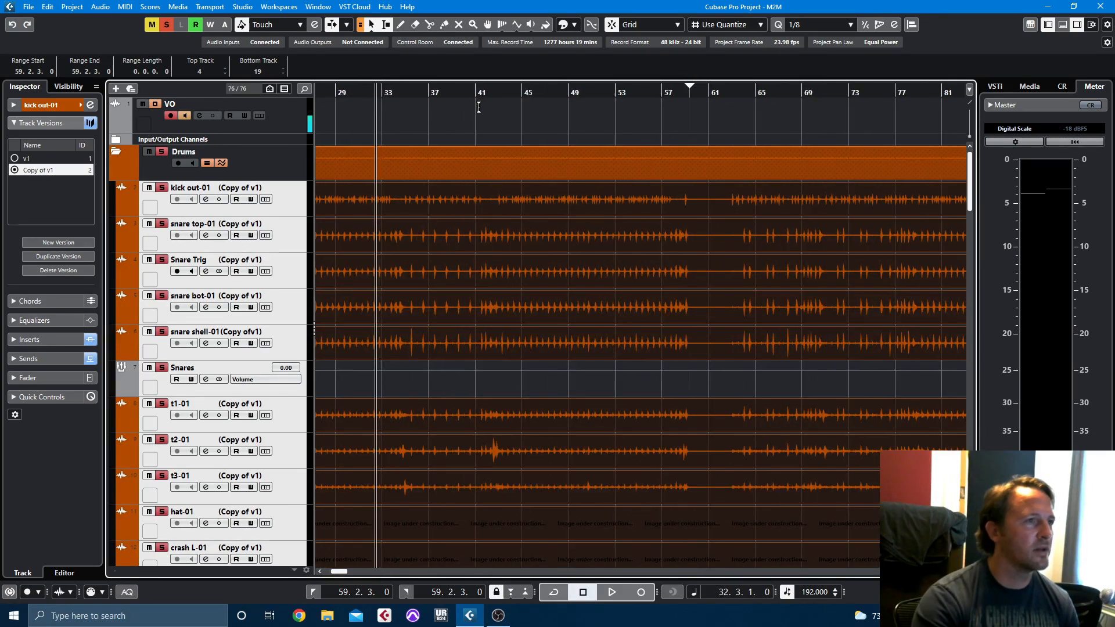
- Play back the bounced drums from bar 31, scrolling right along the arrangement
left_click(361, 91)
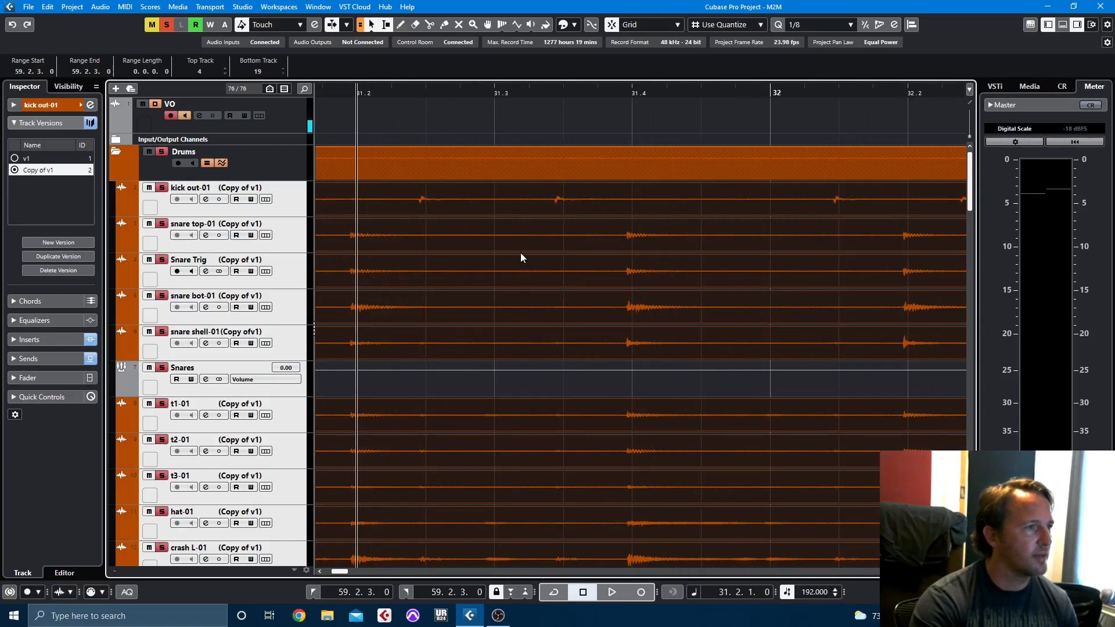
left_click(611, 592)
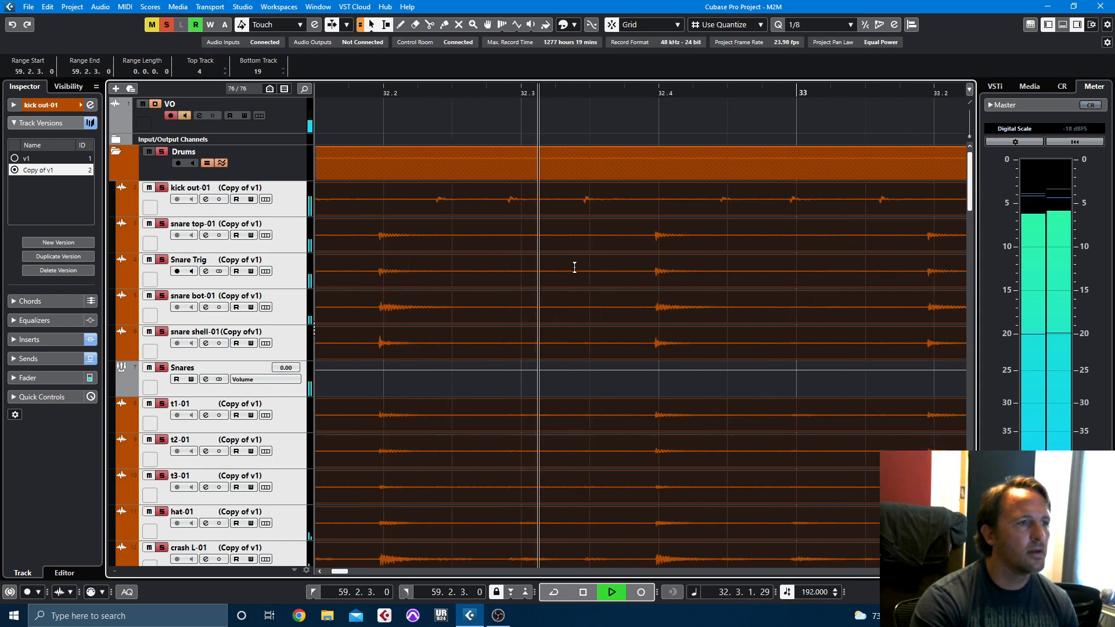
scroll("right", 3)
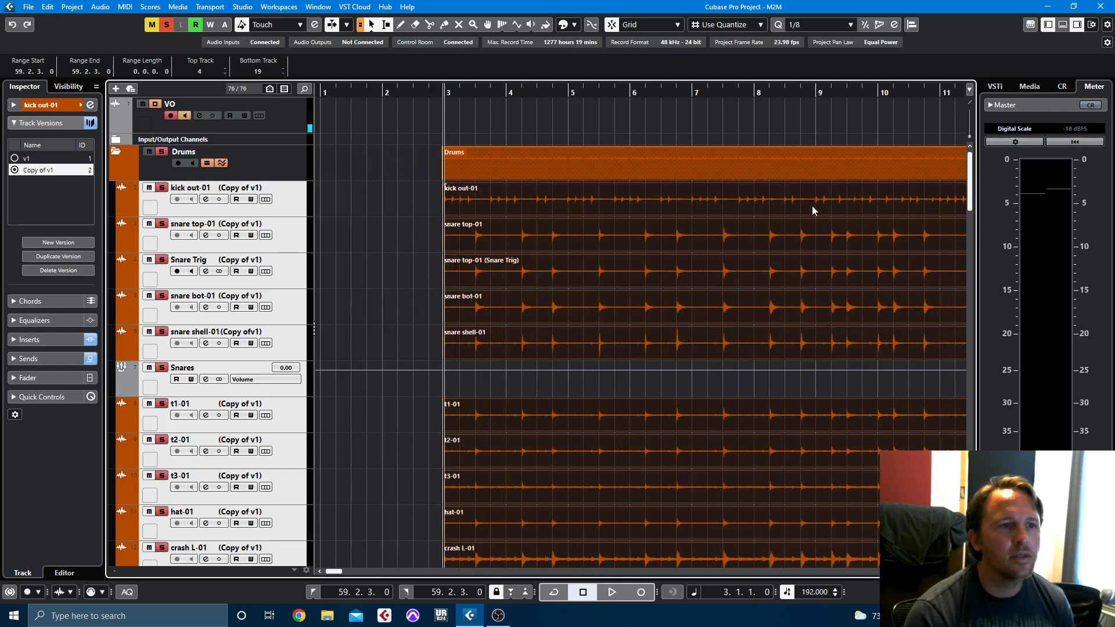
- Split the drum events at bar 9 and add snare top-01 as a Quantize Panel hitpoint source
left_click(812, 197)
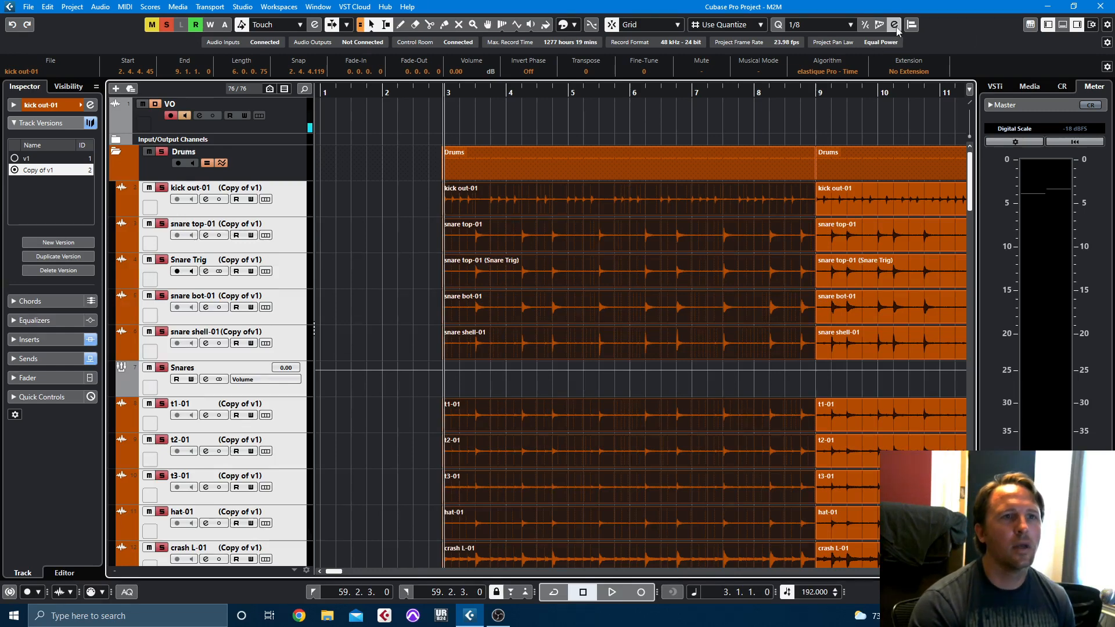
left_click(894, 25)
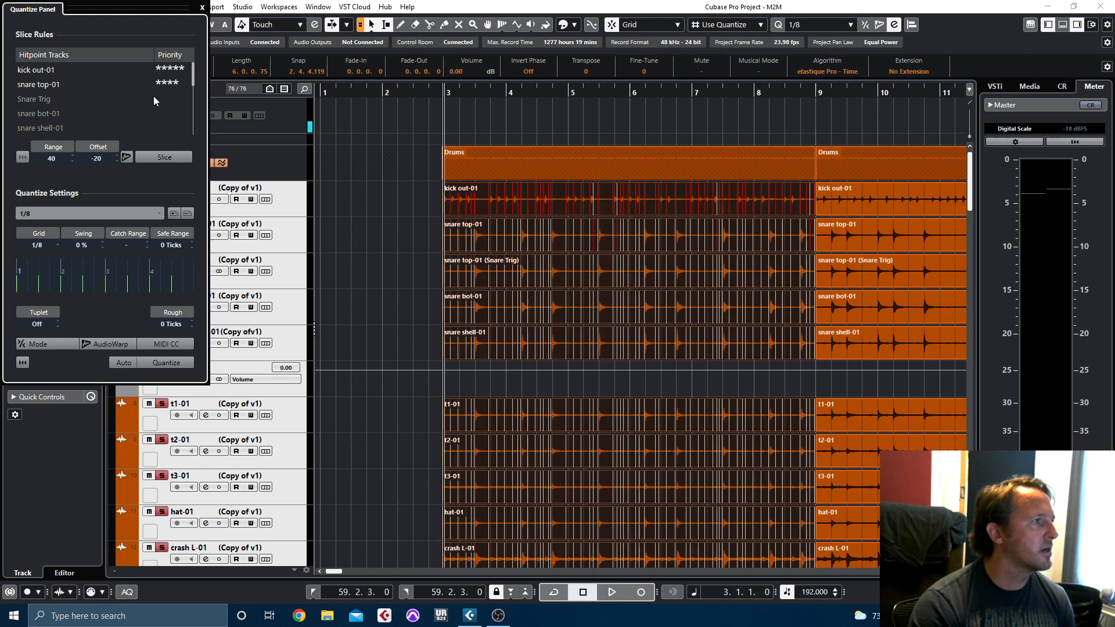
left_click(169, 84)
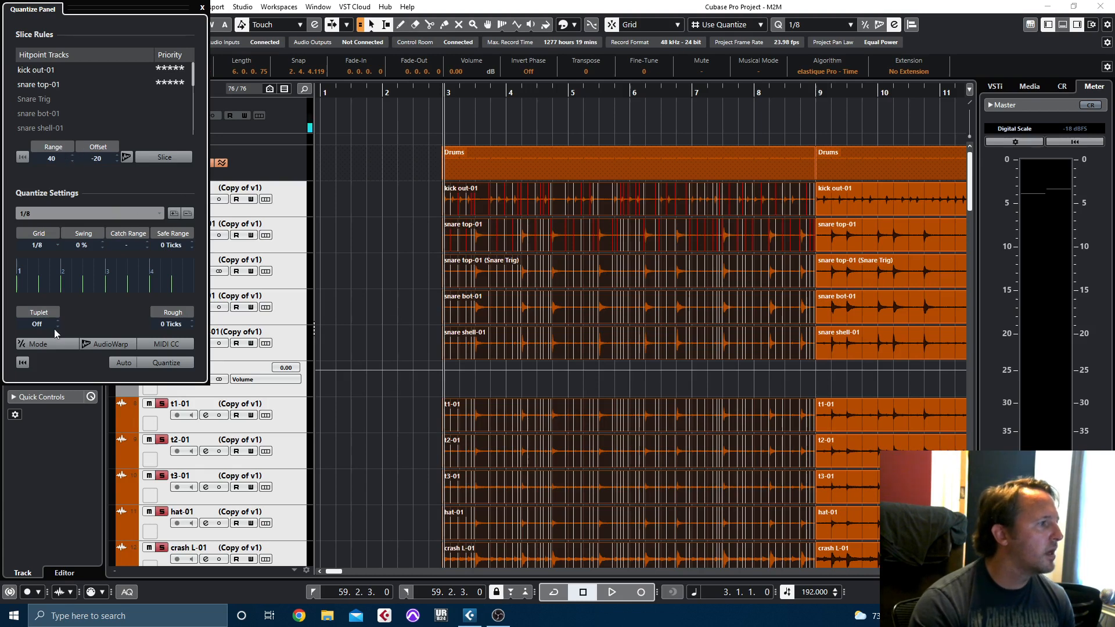
mouse_move(107, 343)
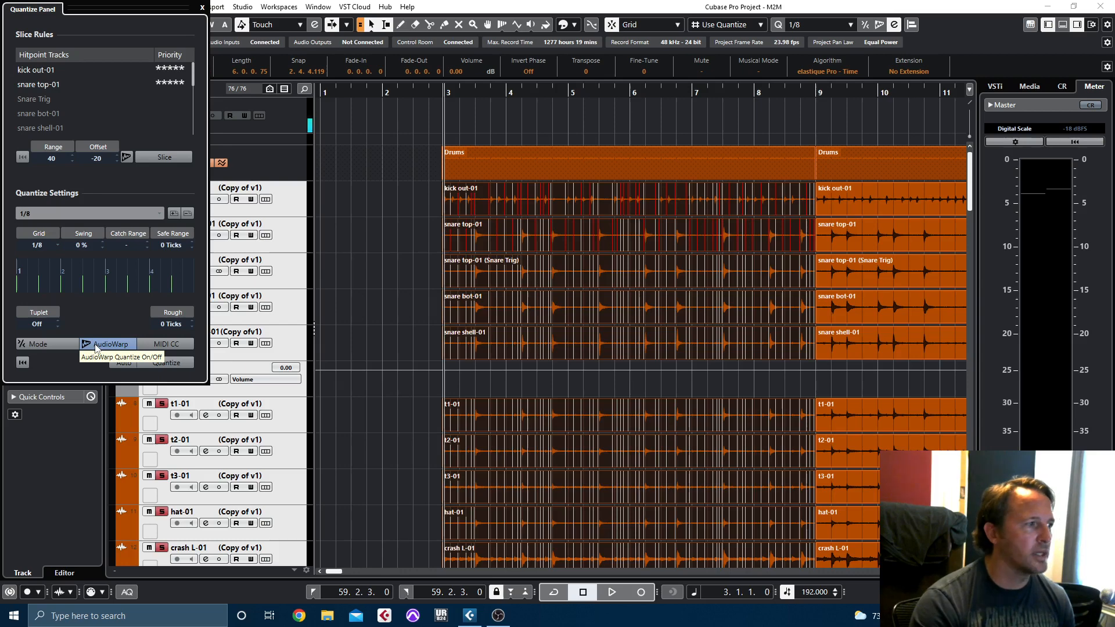
- Switch the Quantize Panel to AudioWarp, create warp markers, and audition the warped drums
left_click(111, 344)
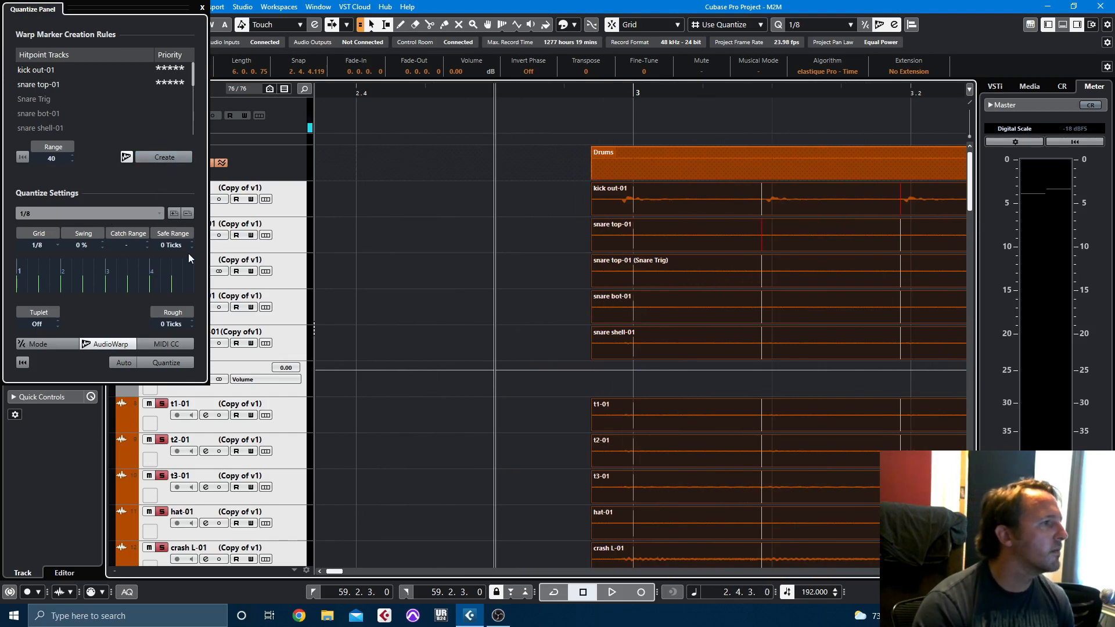
mouse_move(192, 229)
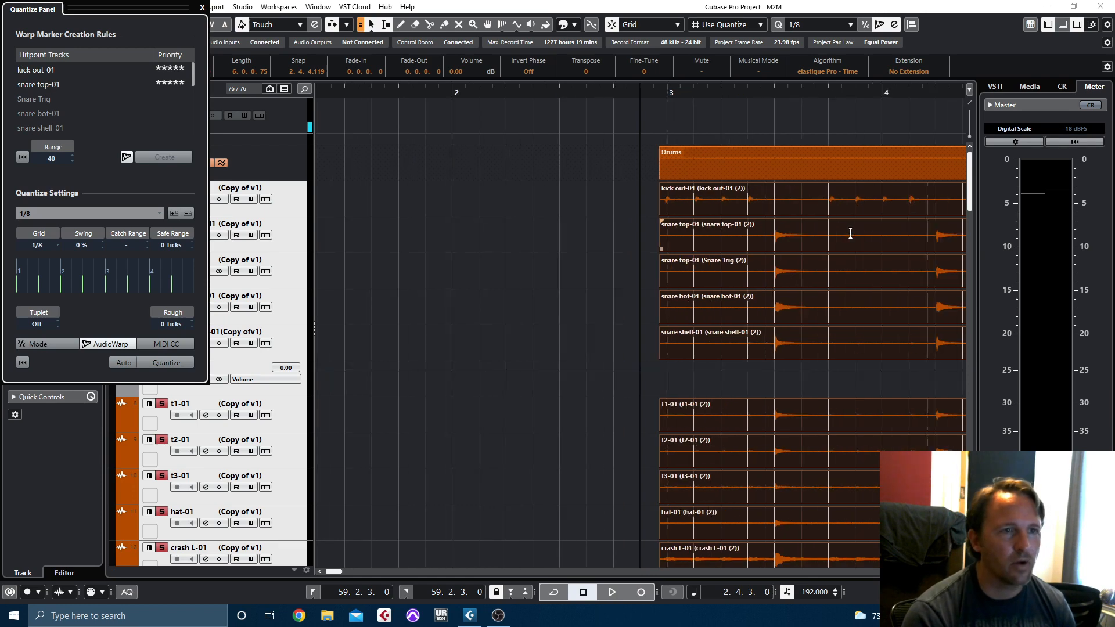
left_click(611, 592)
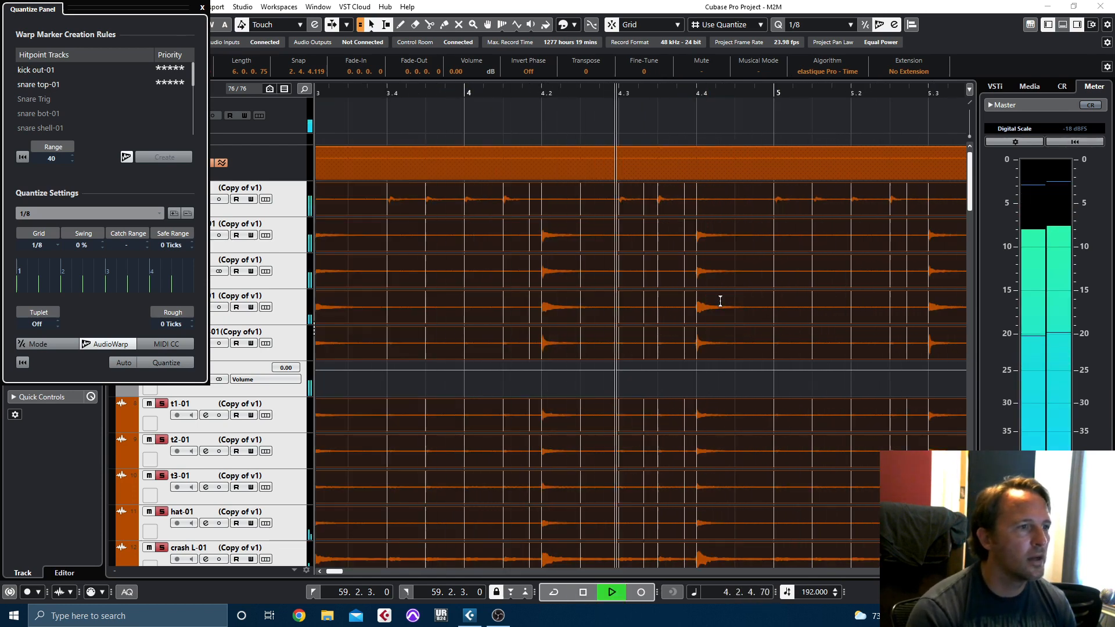
scroll("right", 3)
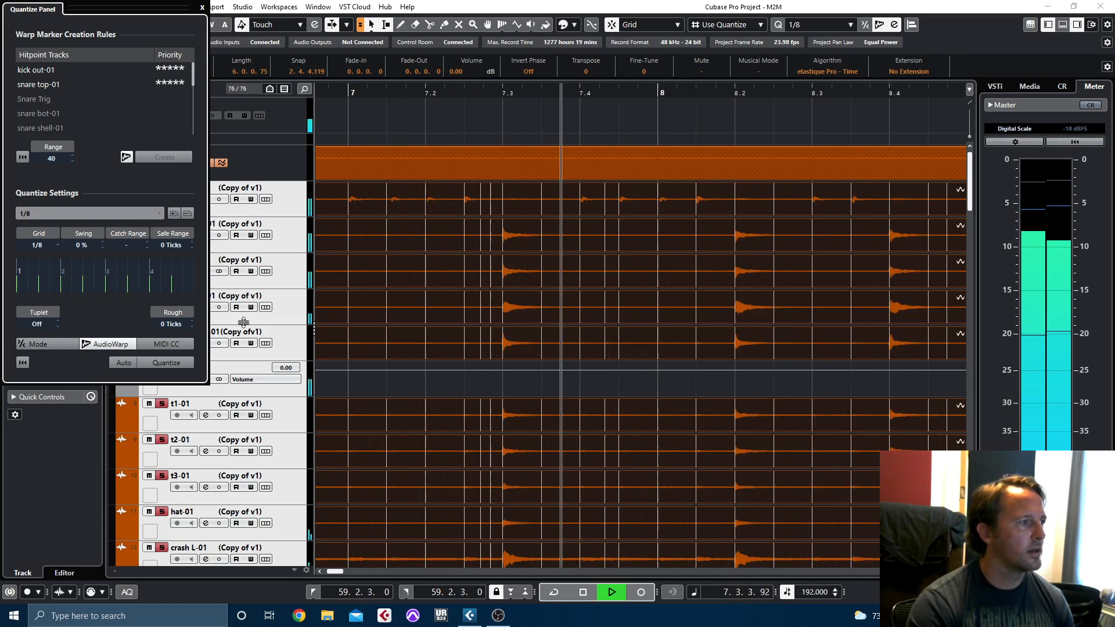
left_click(22, 363)
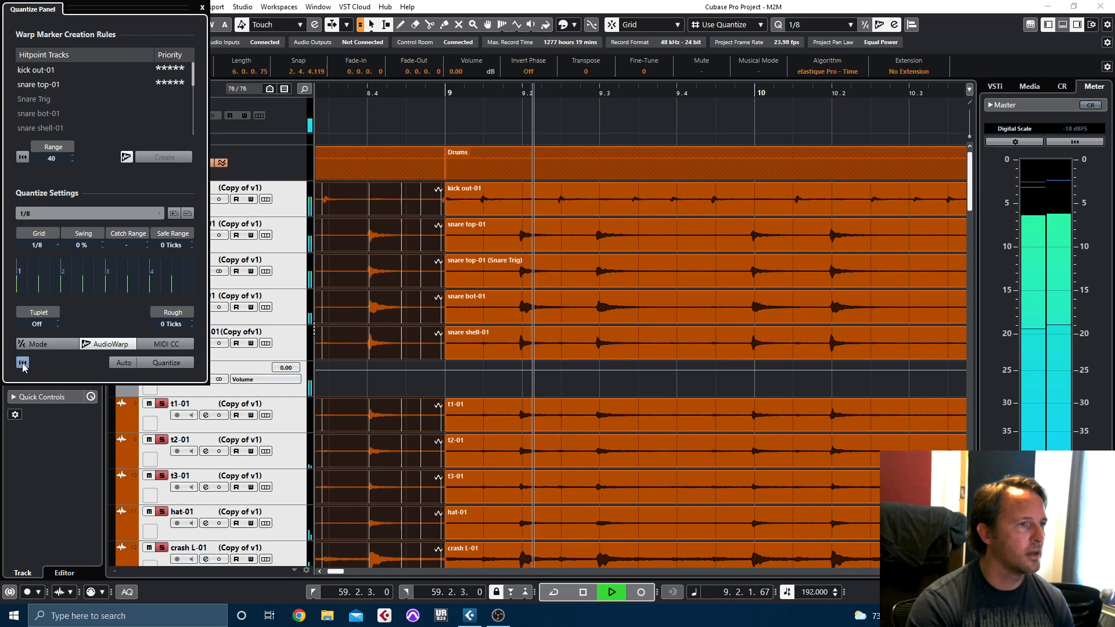
left_click(582, 592)
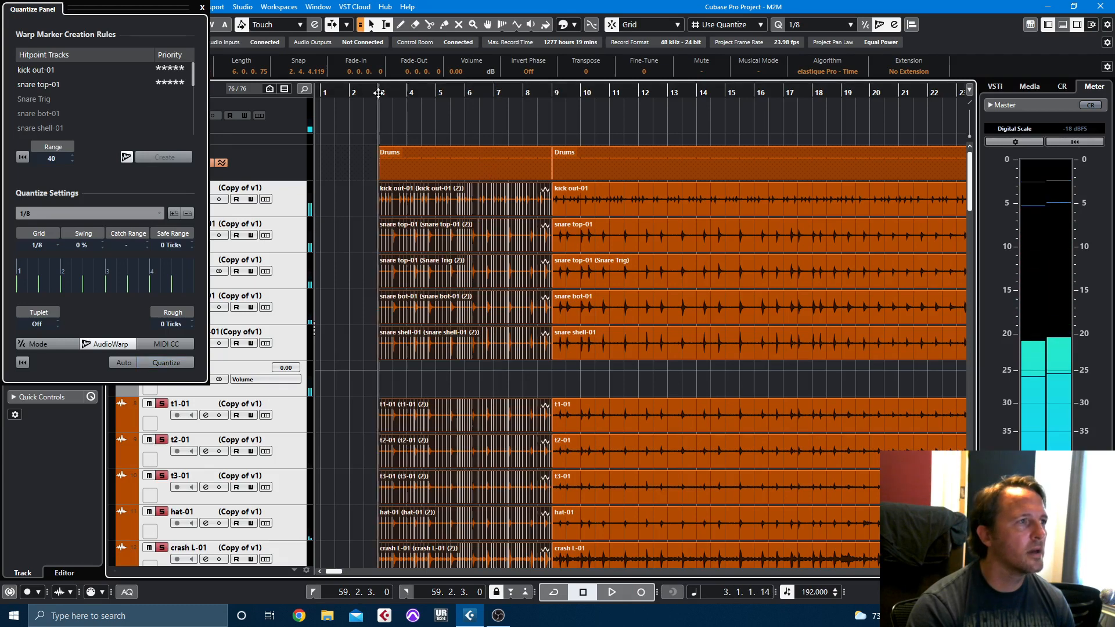
- Quantize the bars 3–9 drum section to the grid with automatic quantizing on
left_click(166, 362)
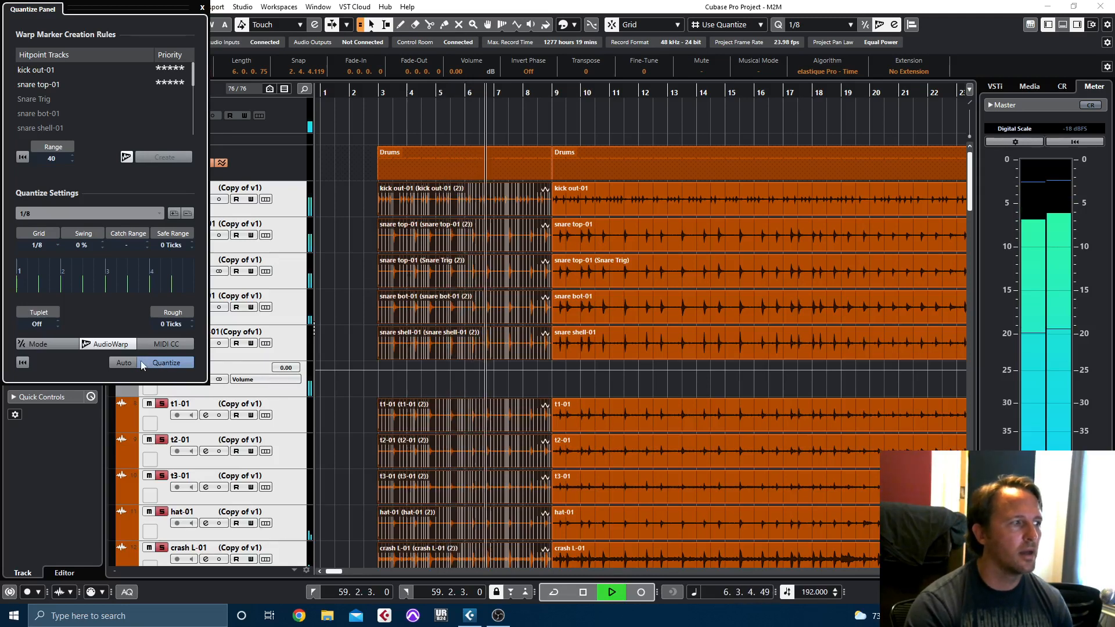
left_click(123, 363)
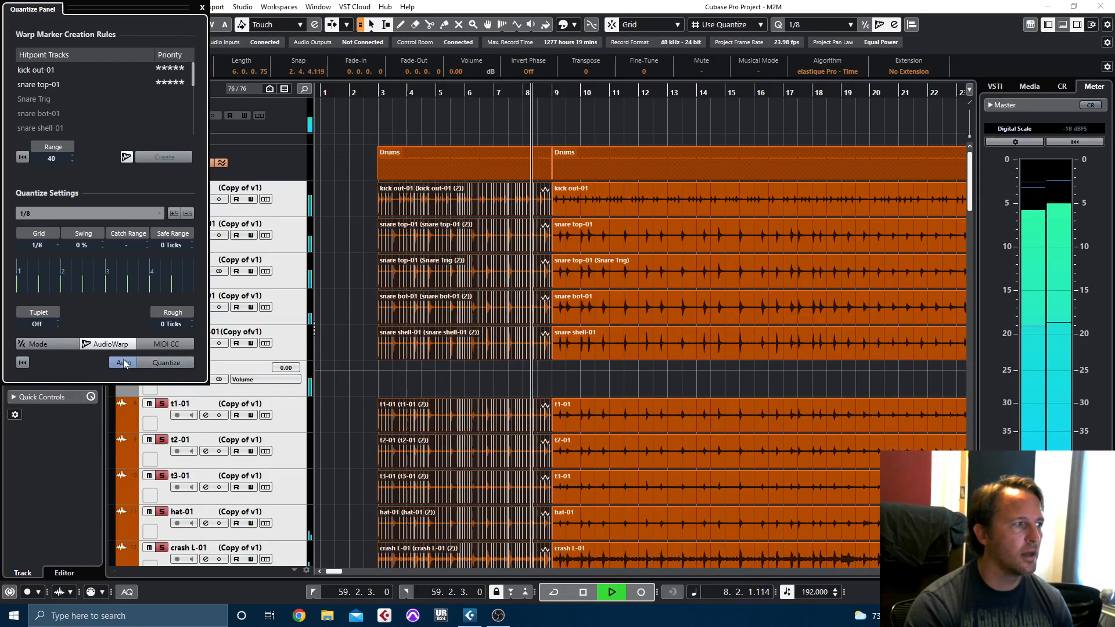
left_click(583, 592)
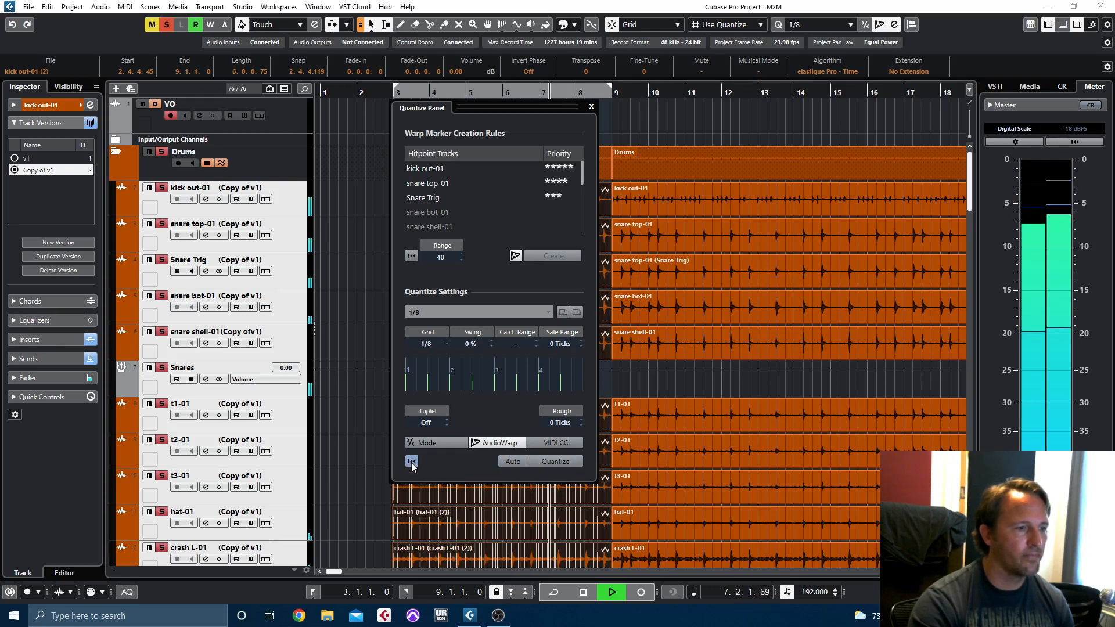
- Alternate Reset Quantize and Quantize to compare original timing, finishing with the section quantized
left_click(555, 460)
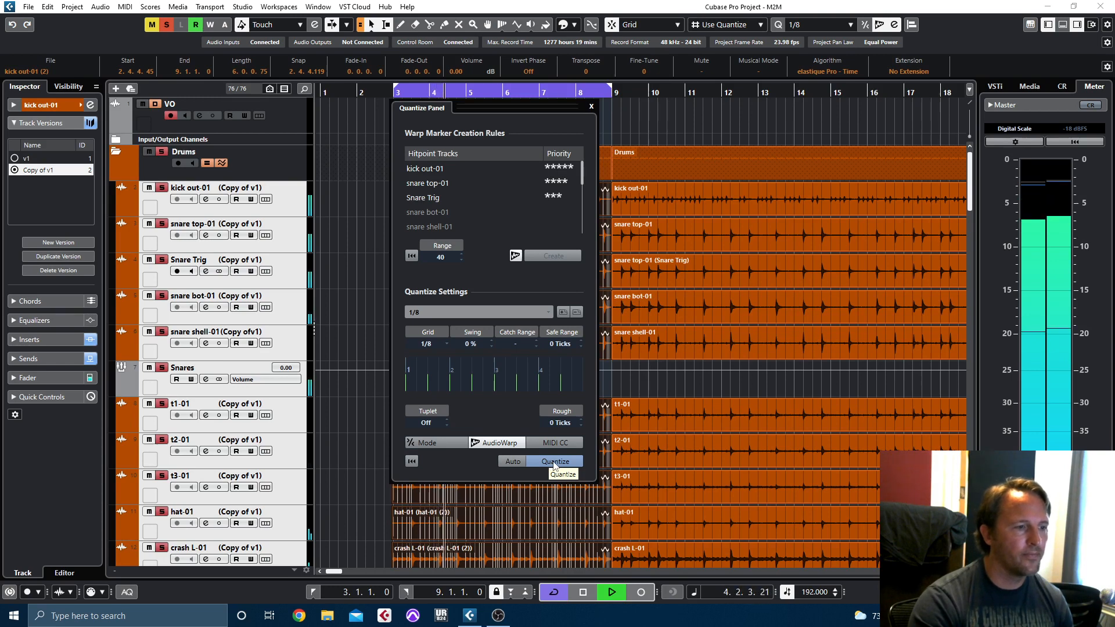
left_click(556, 462)
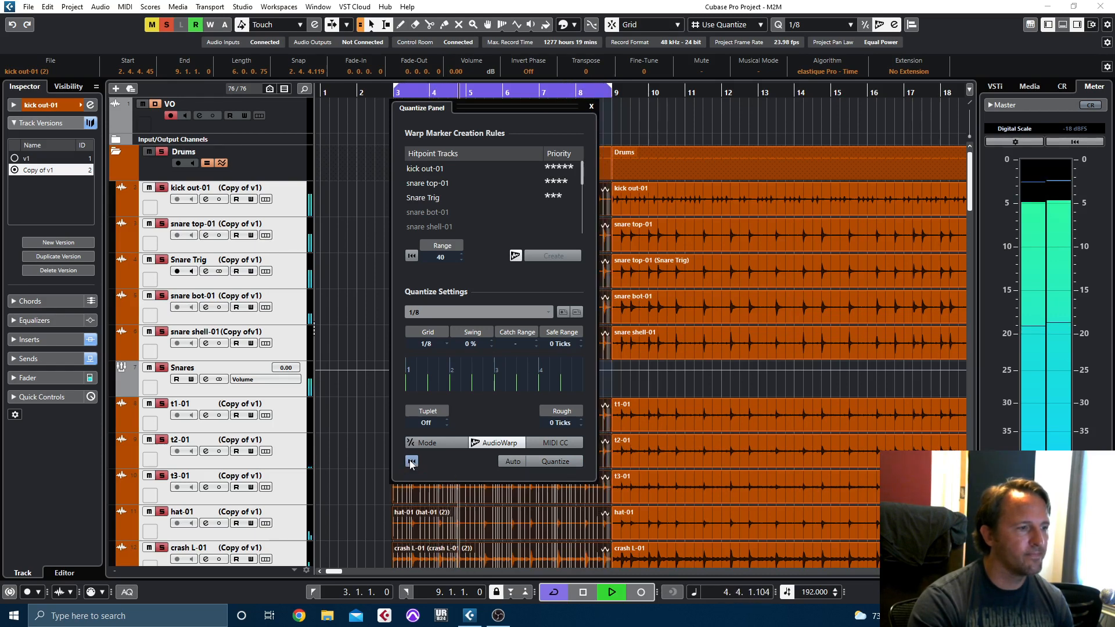
left_click(555, 461)
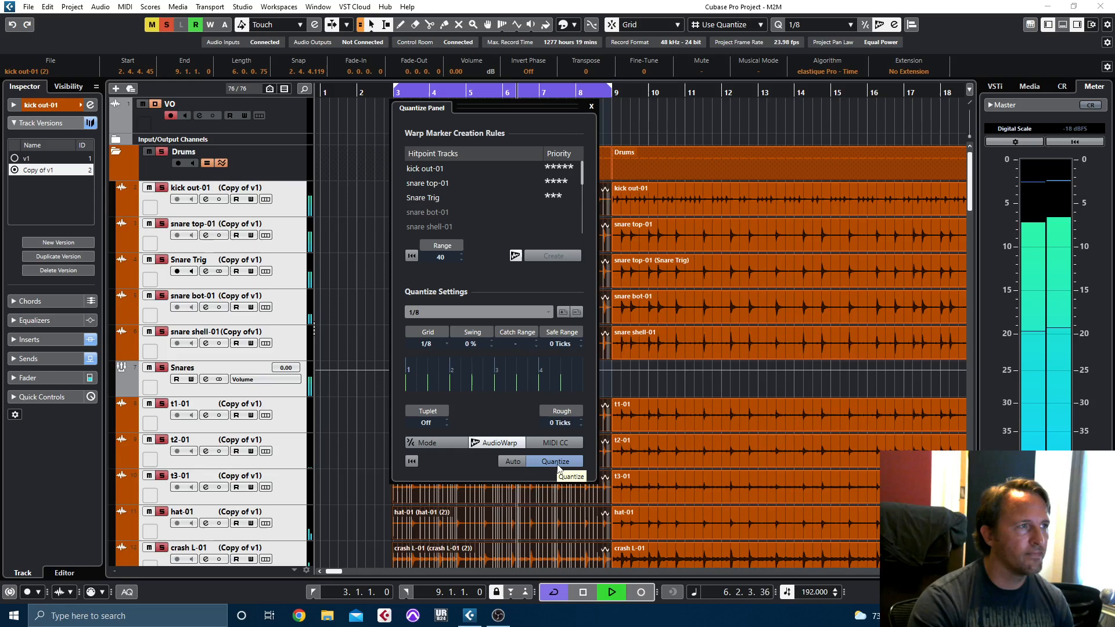
left_click(555, 460)
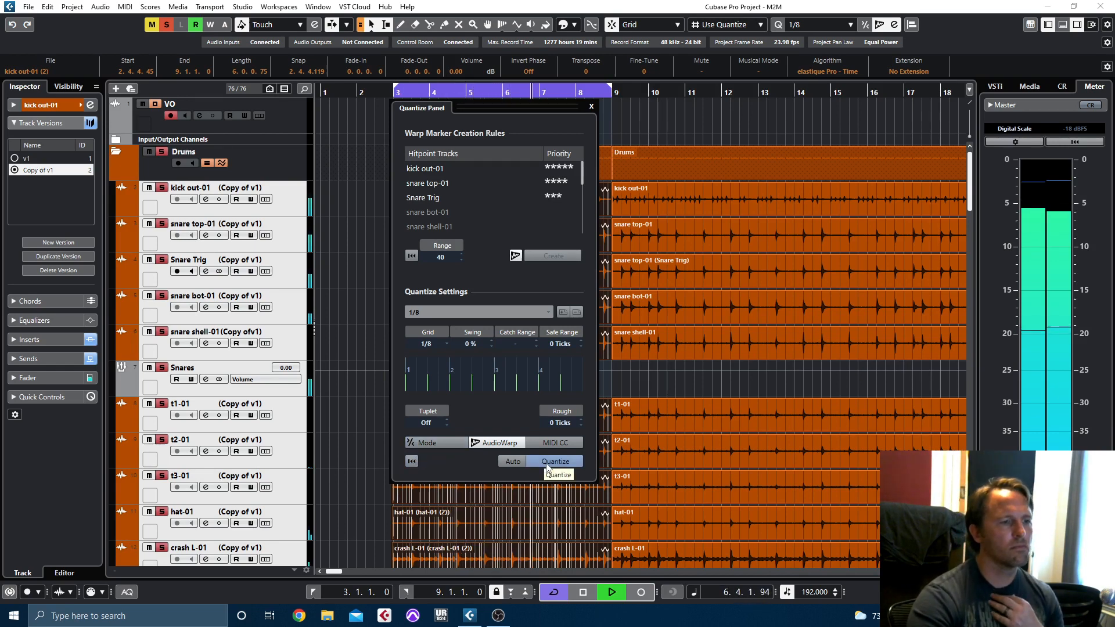
left_click(555, 461)
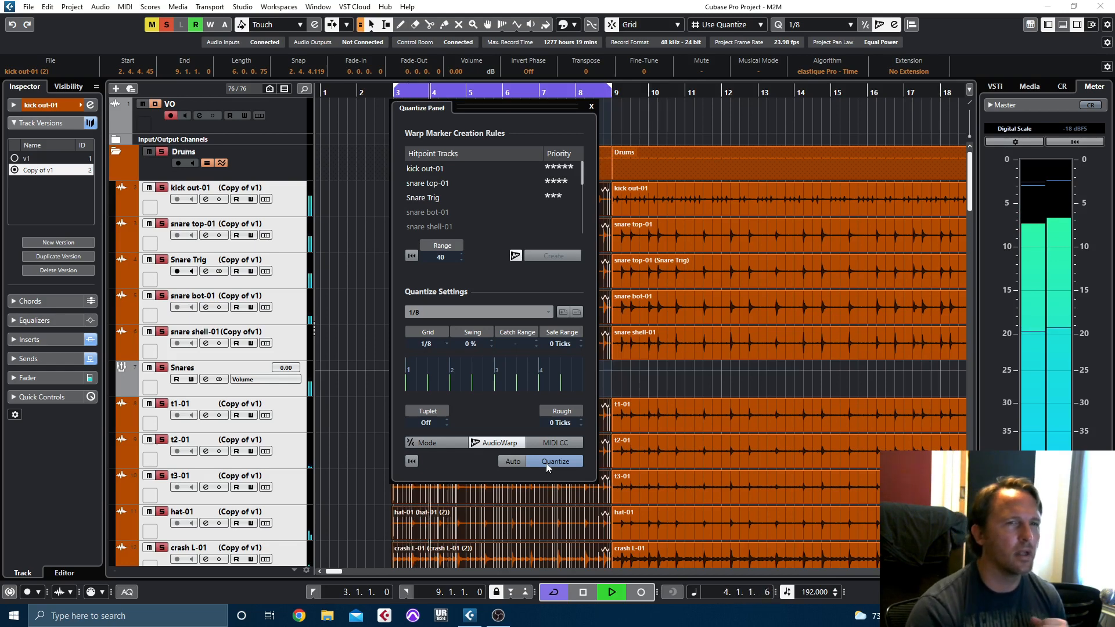
mouse_move(412, 460)
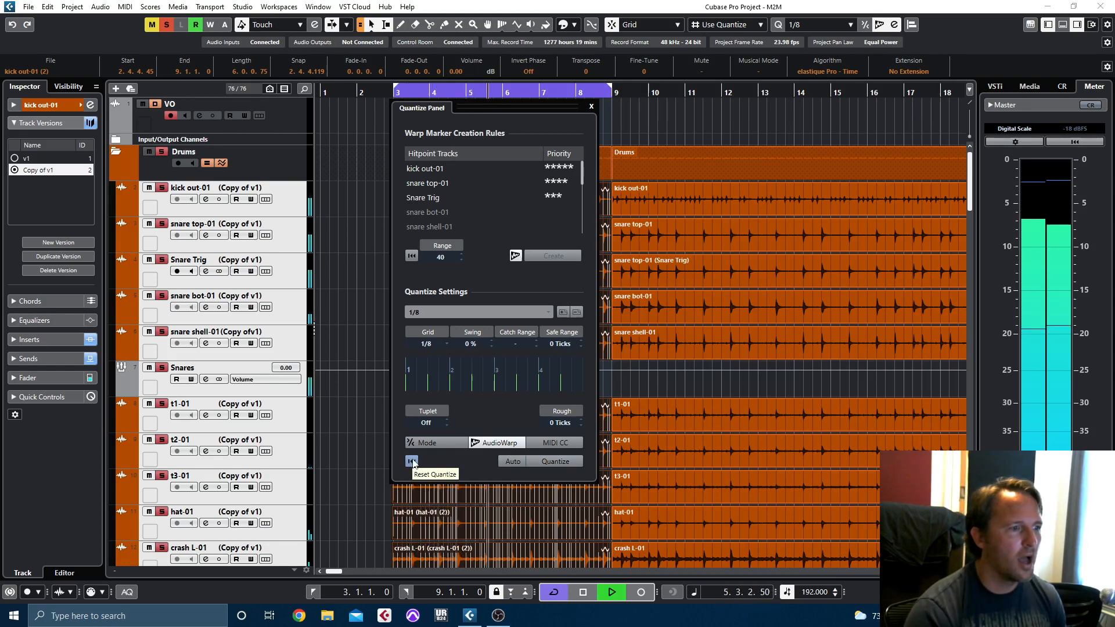
left_click(411, 461)
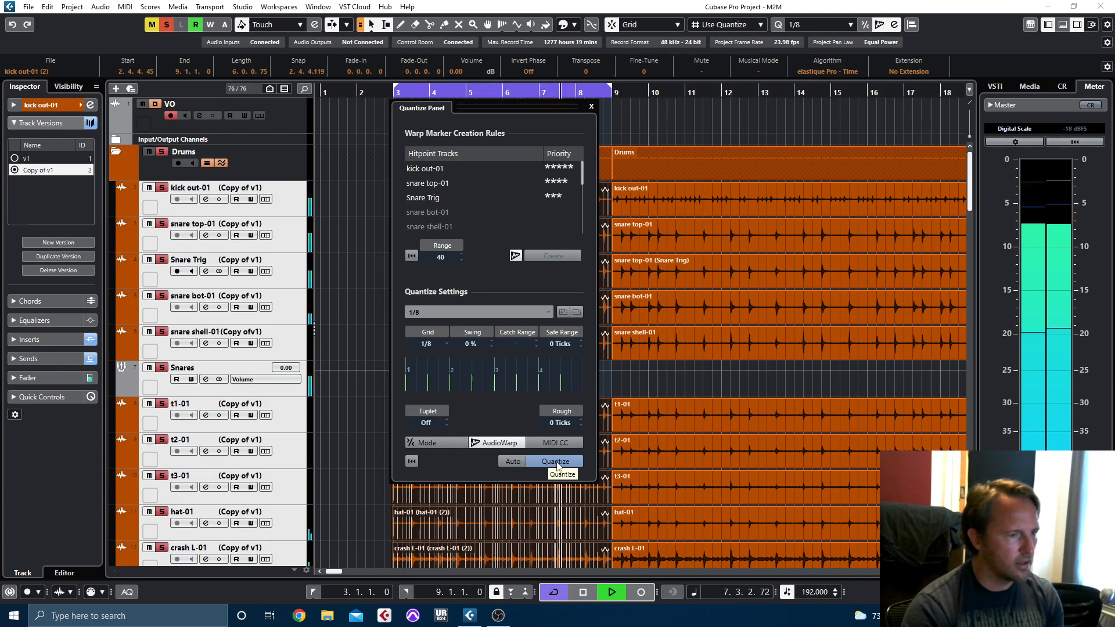
left_click(556, 462)
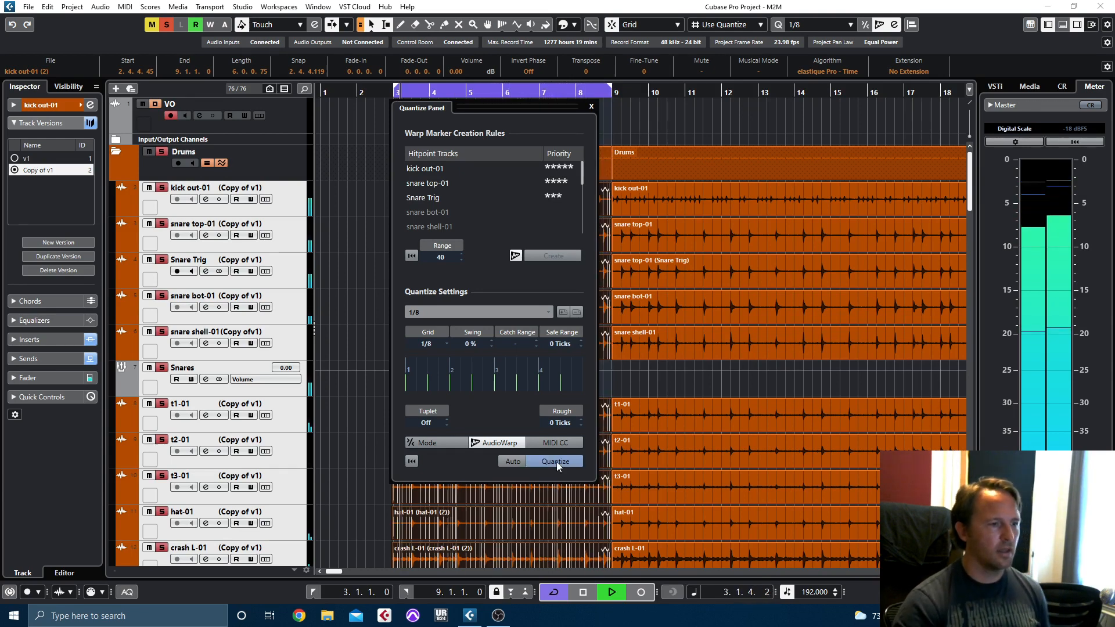
left_click(557, 461)
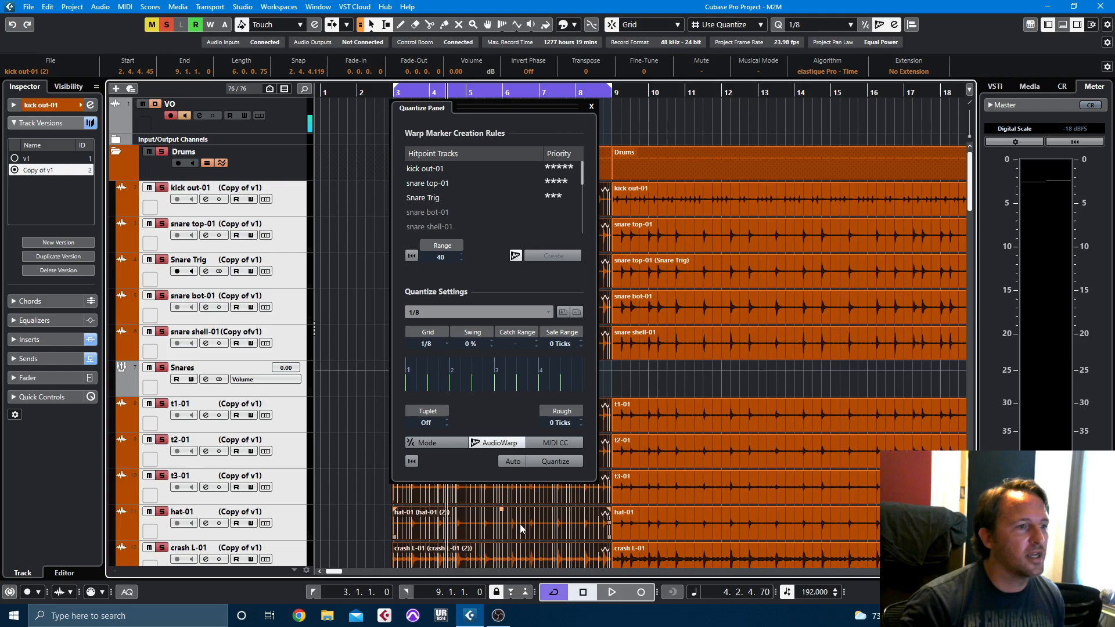
left_click(592, 106)
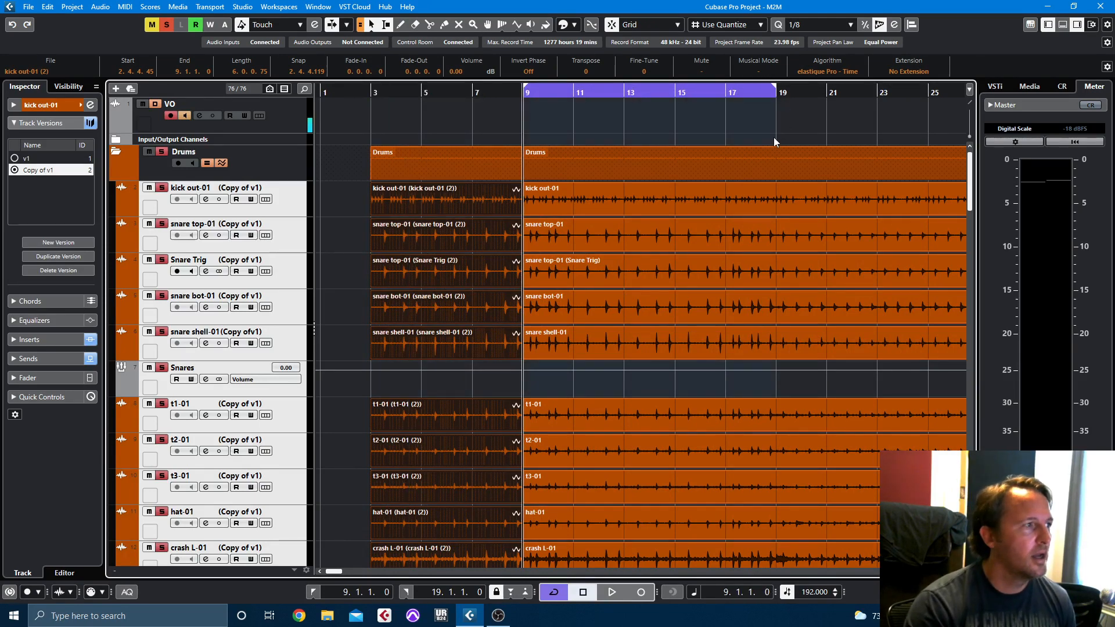
left_click(611, 592)
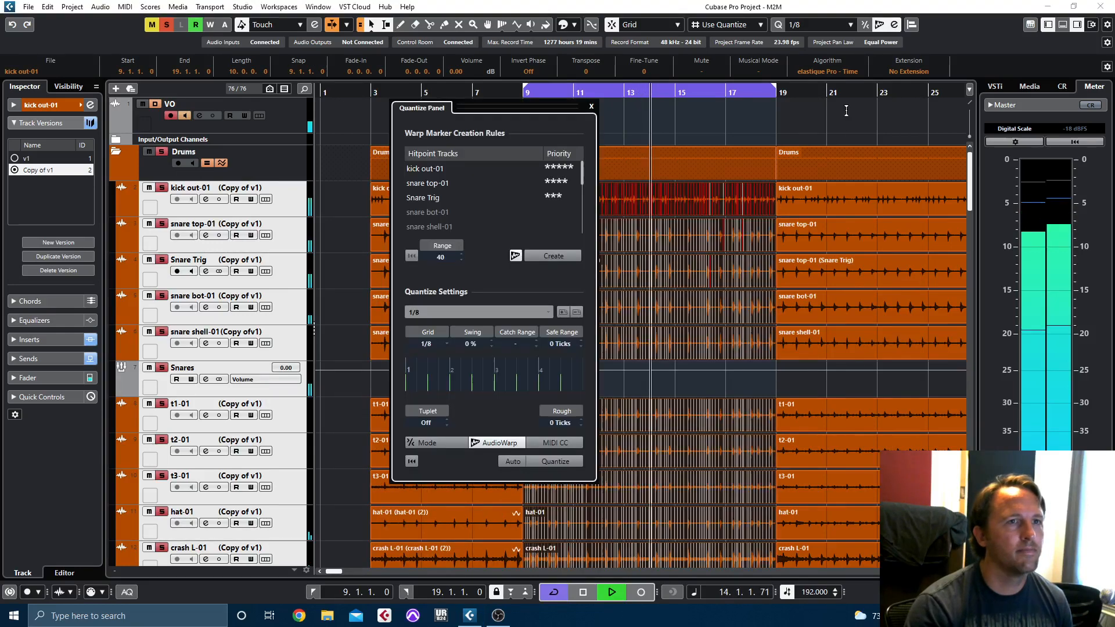
left_click(555, 460)
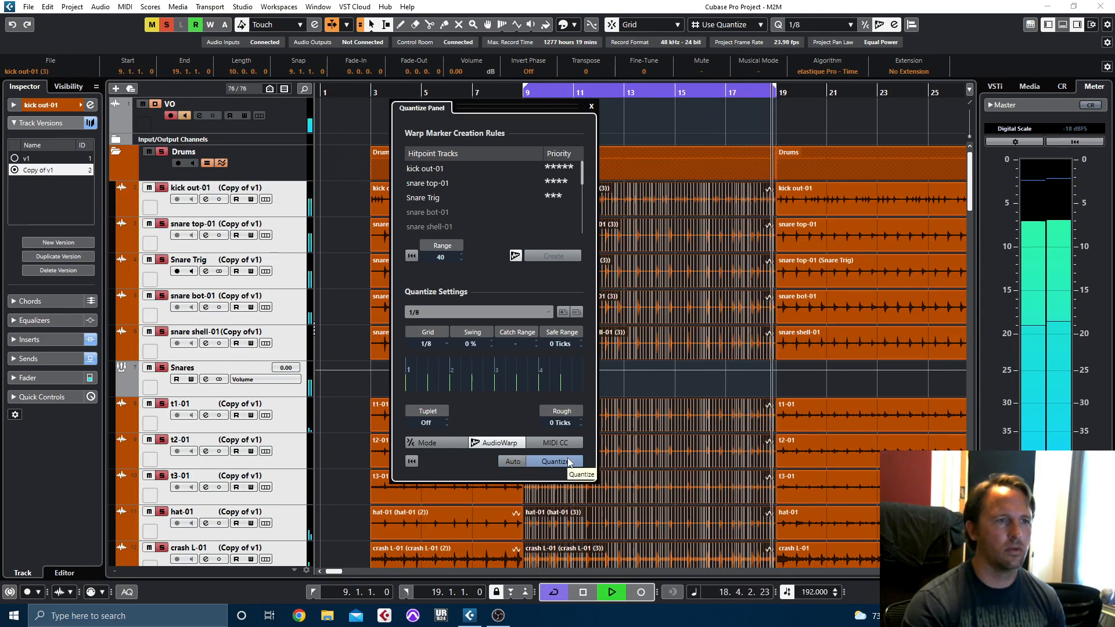
left_click(556, 461)
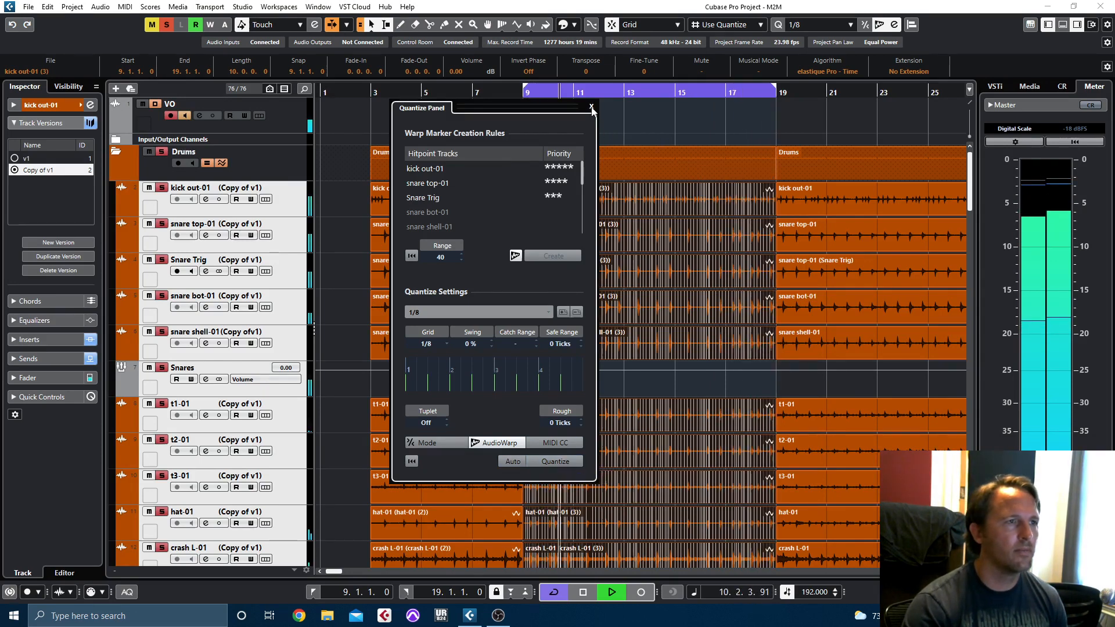
left_click(592, 106)
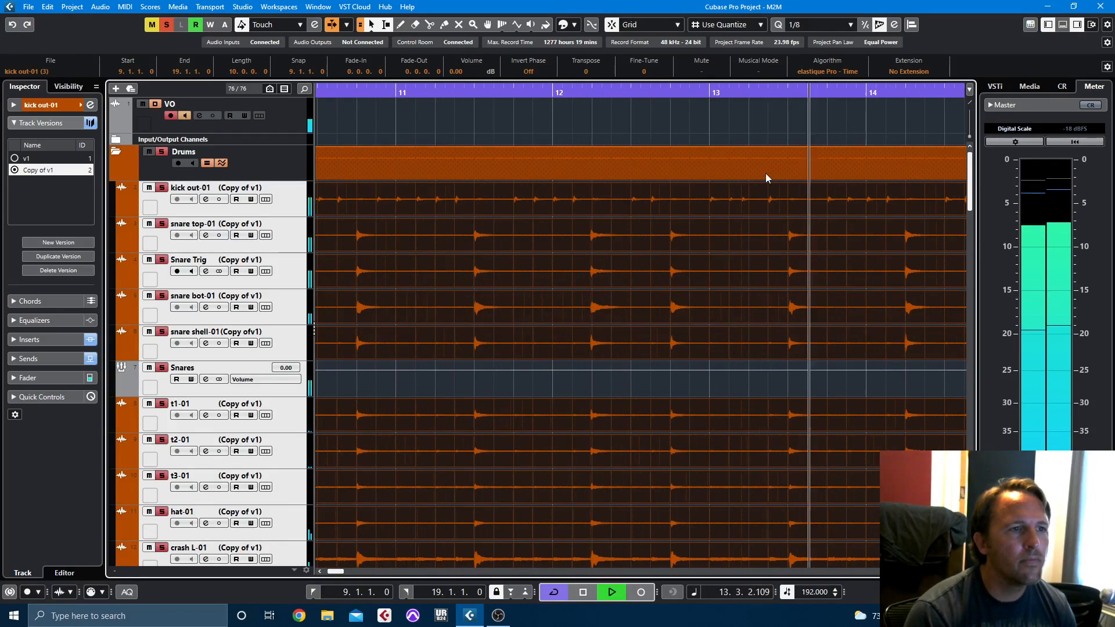
- Stop playback of the drum section
left_click(611, 592)
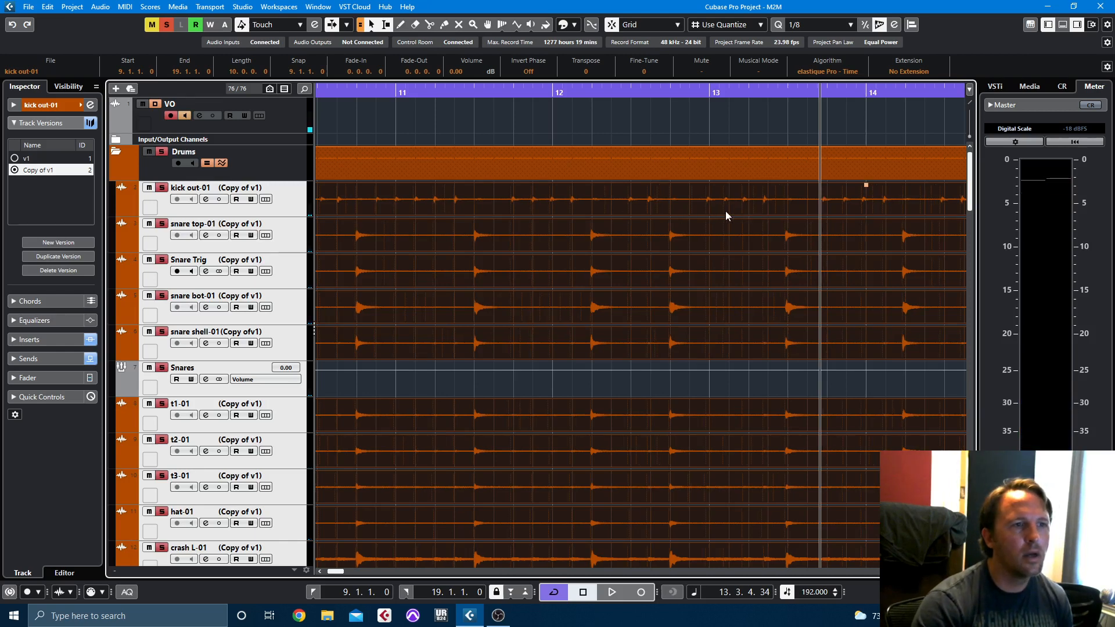
mouse_move(788, 219)
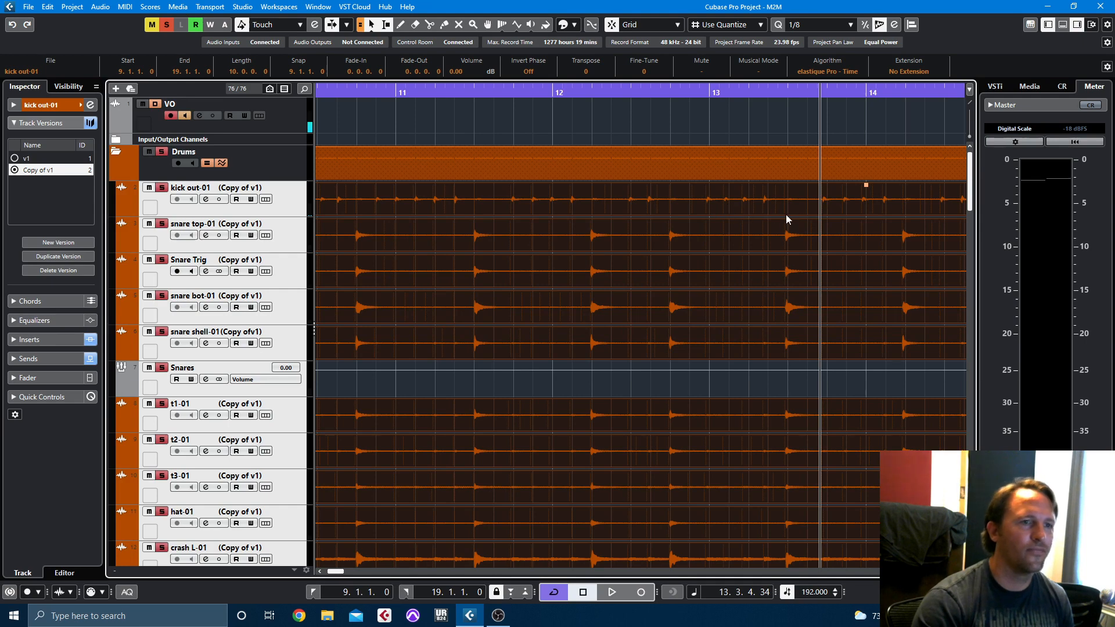
mouse_move(716, 215)
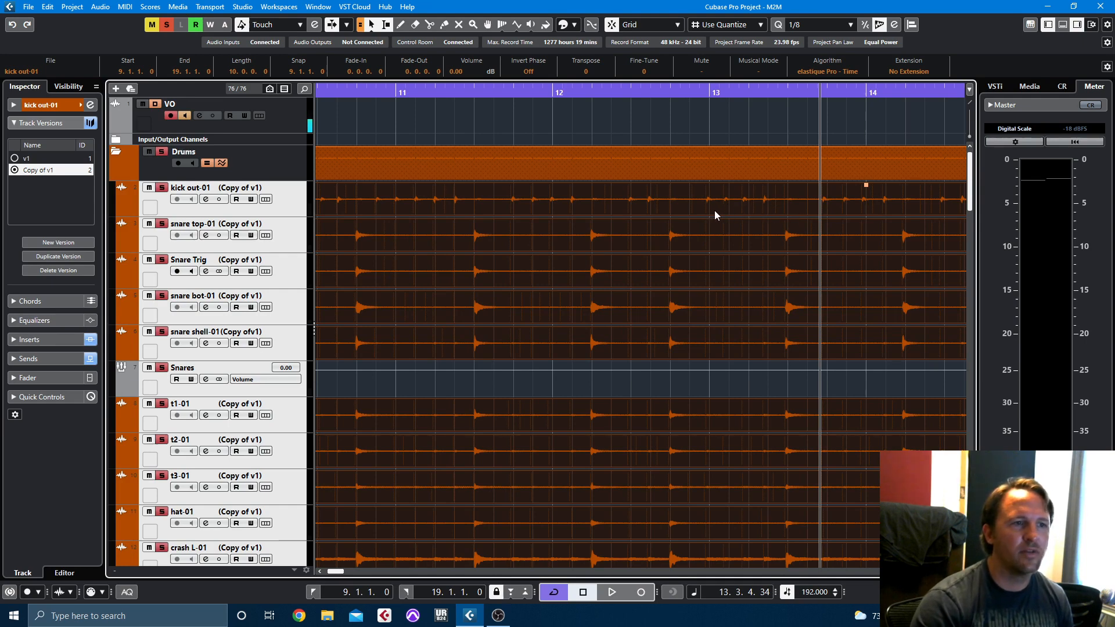
mouse_move(735, 213)
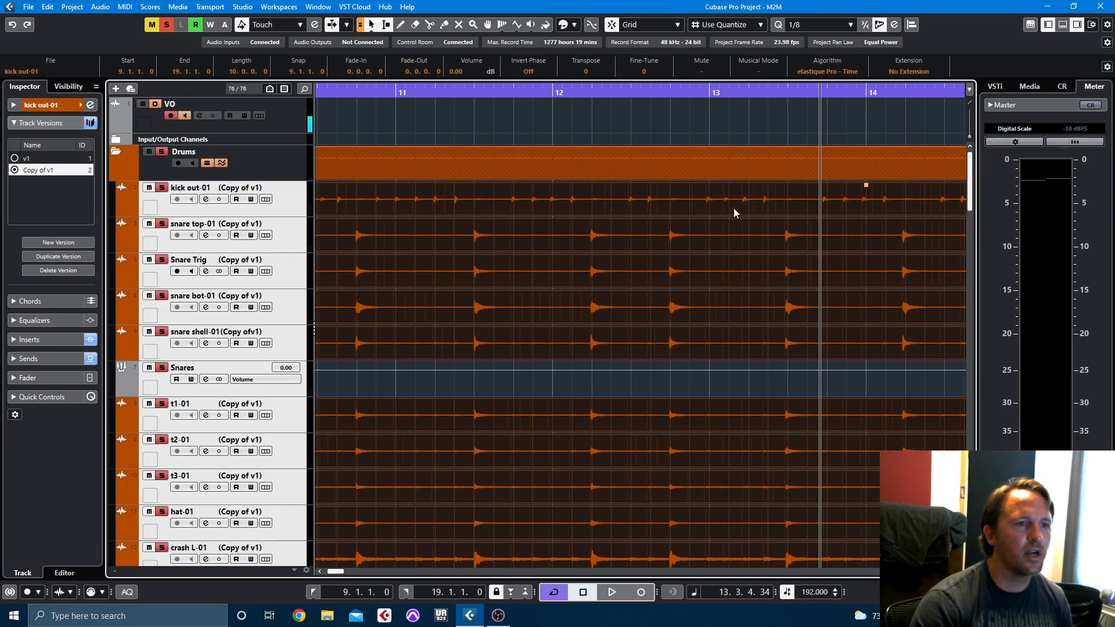
mouse_move(754, 212)
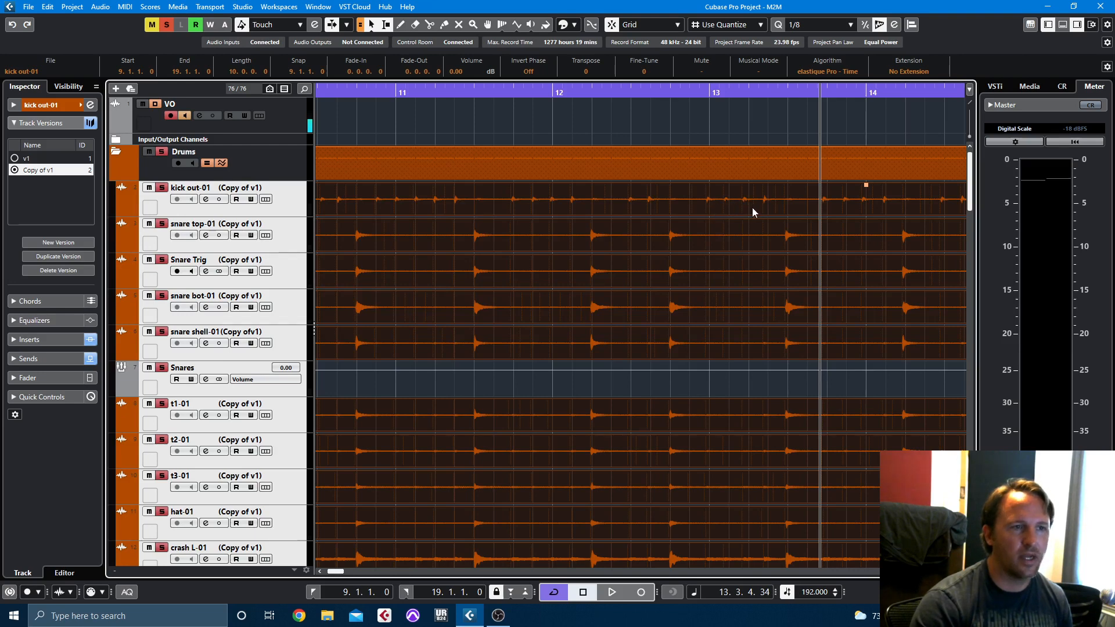
mouse_move(722, 219)
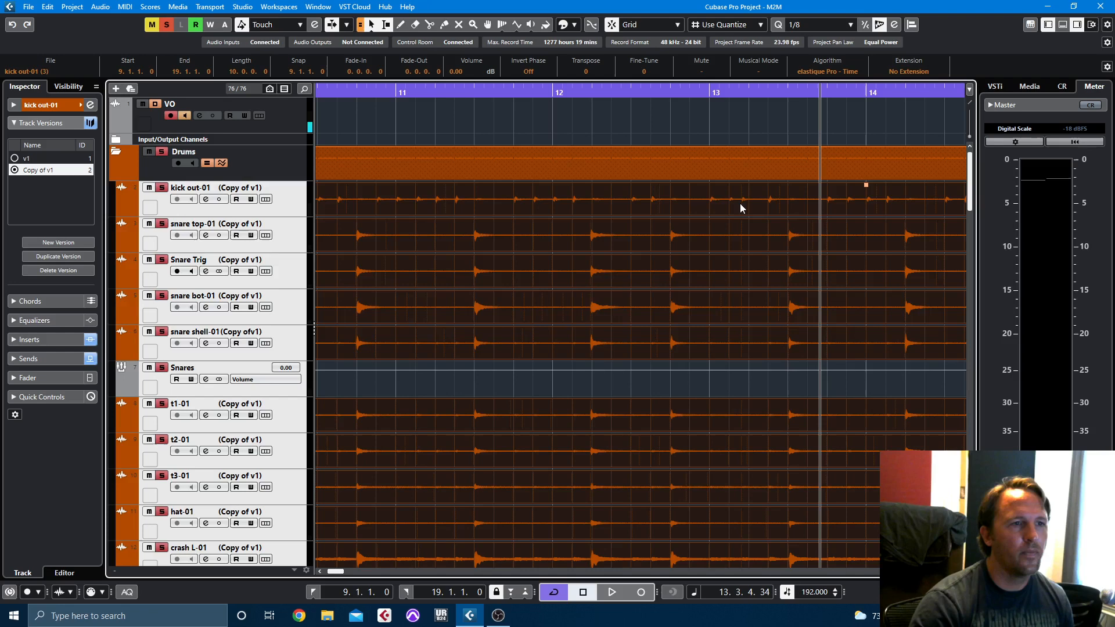
mouse_move(744, 215)
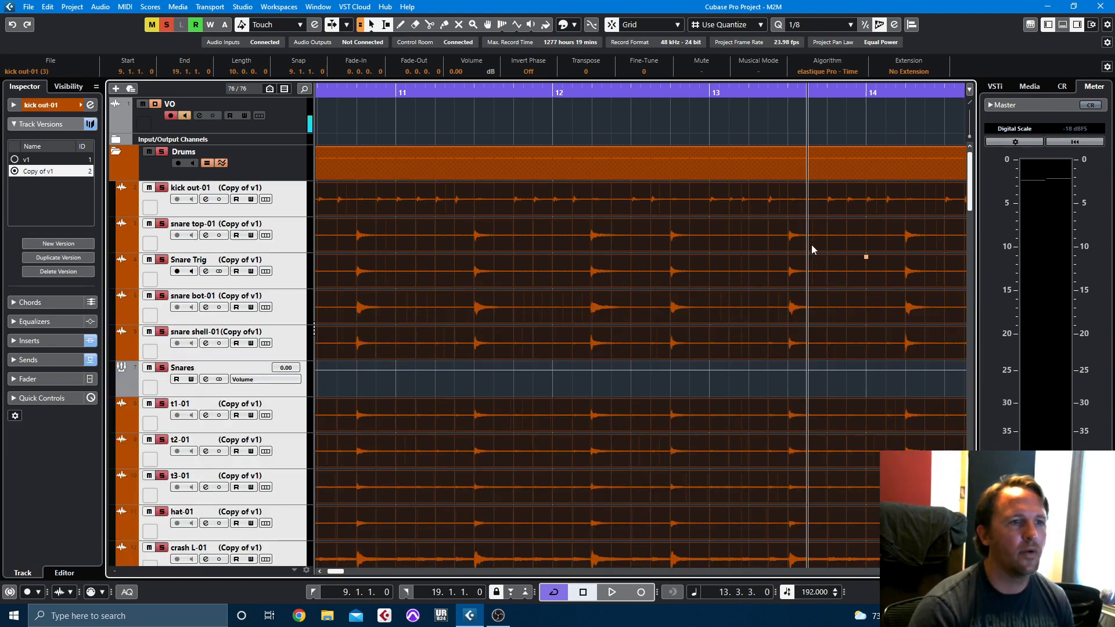
mouse_move(501, 25)
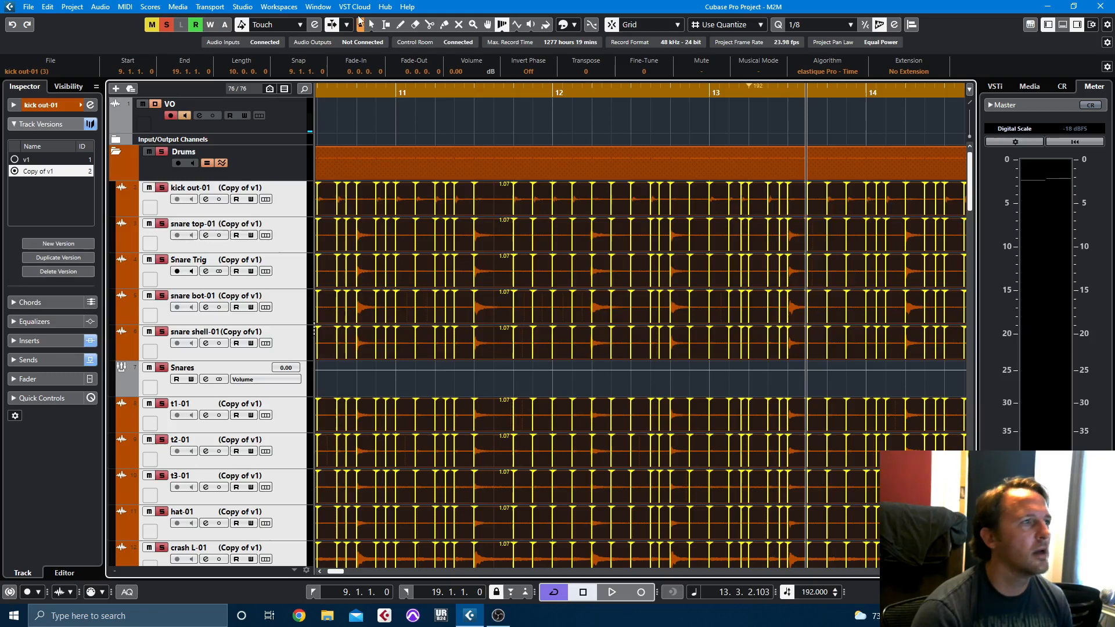
- Set the Warp tool mode to Free Warp and switch the ruler back to Bars+Beats
left_click(501, 24)
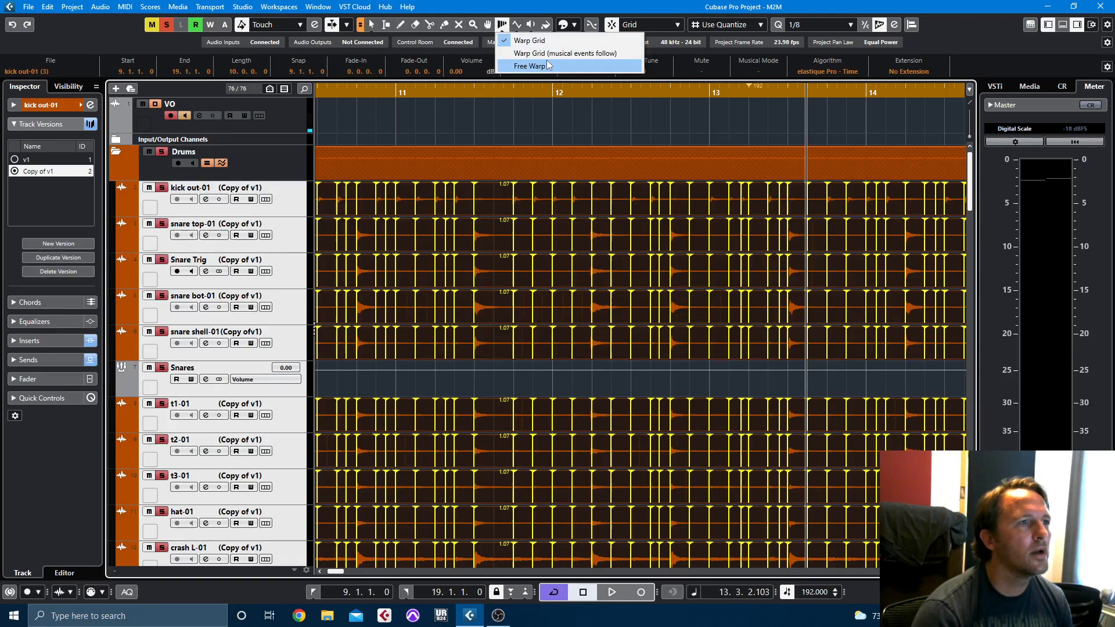
left_click(533, 66)
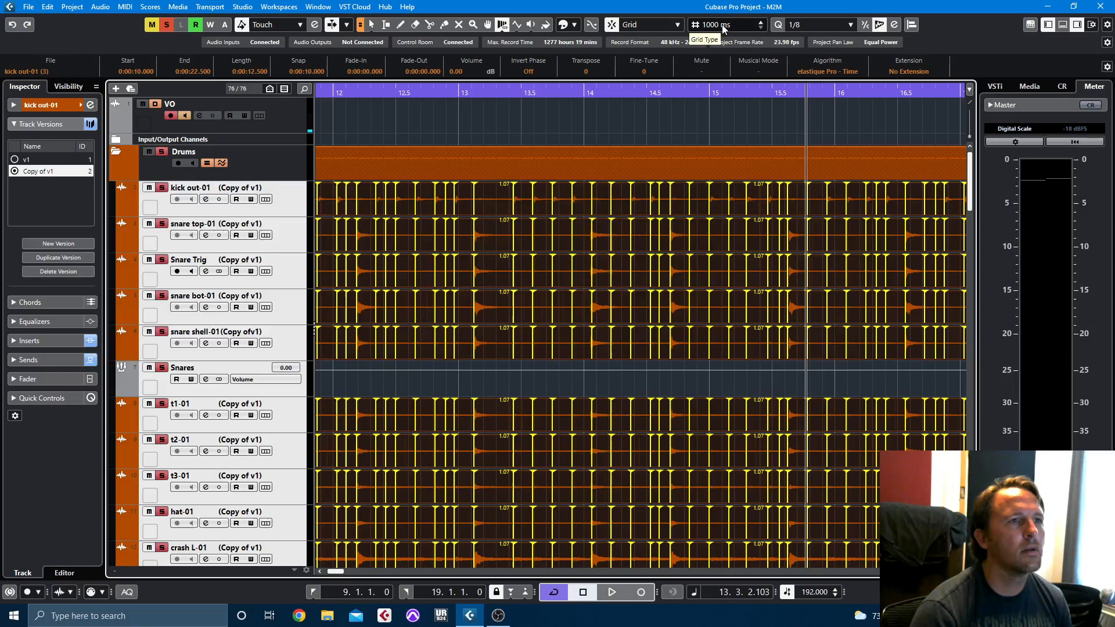
left_click(667, 25)
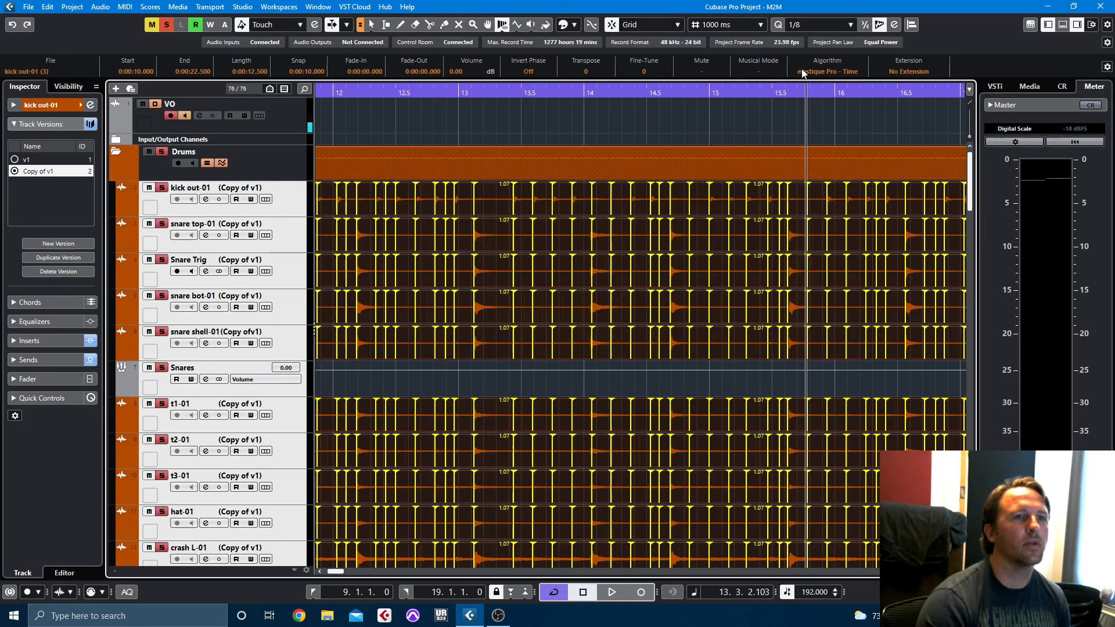
right_click(339, 93)
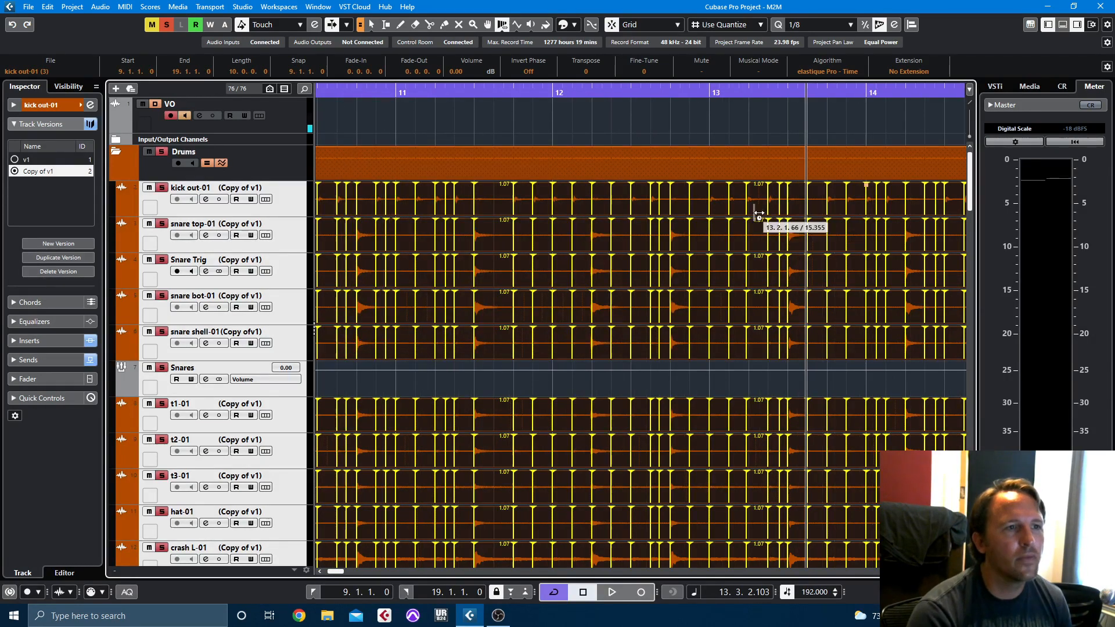
mouse_move(740, 212)
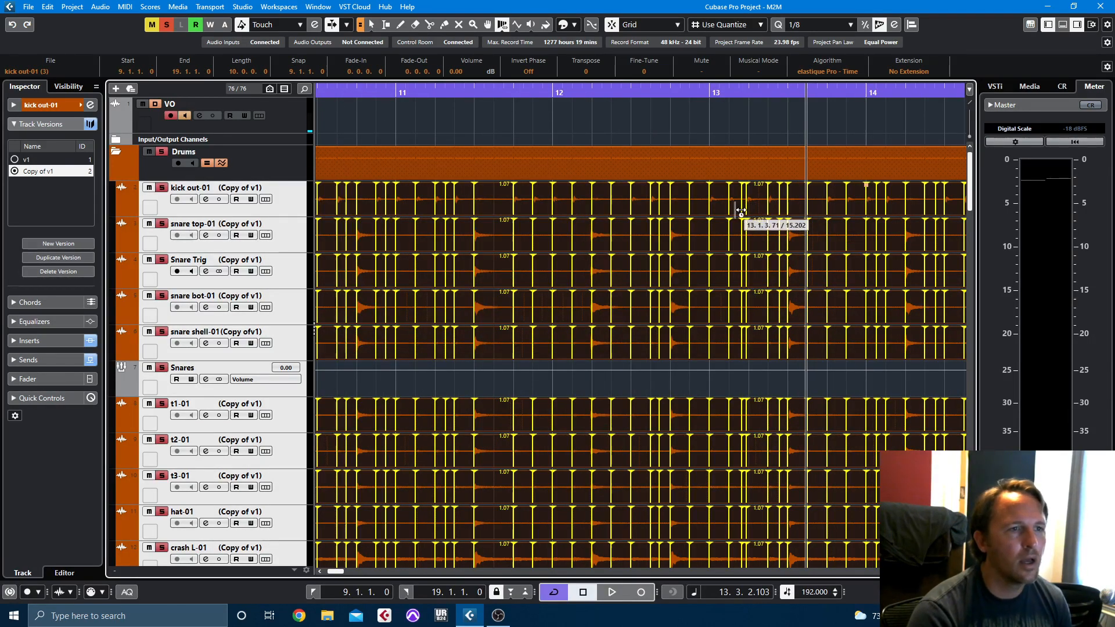
mouse_move(744, 199)
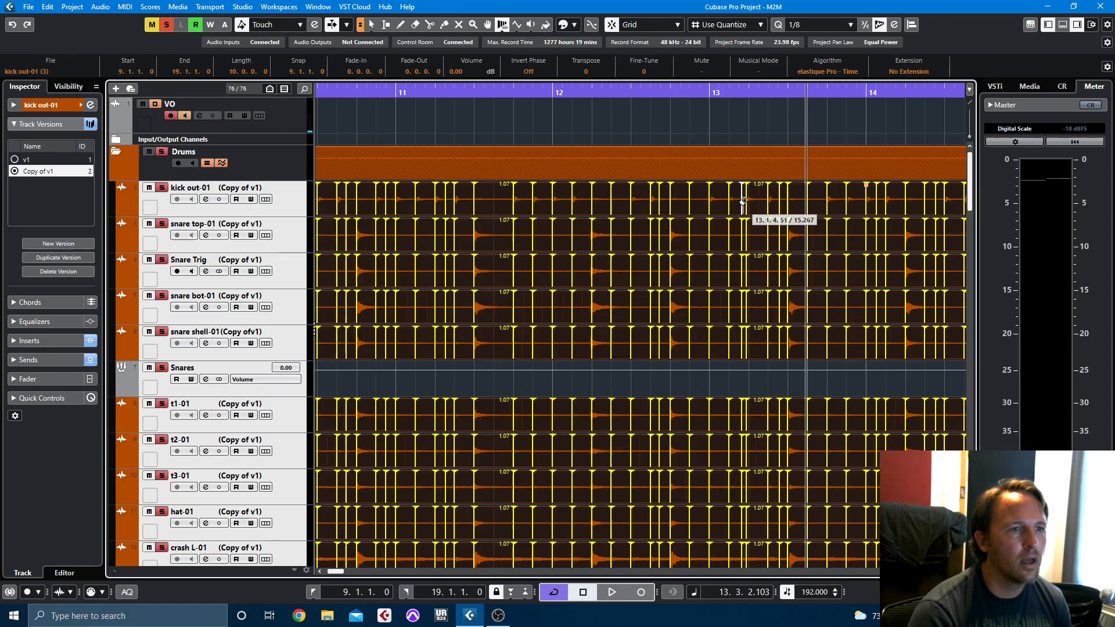
mouse_move(747, 209)
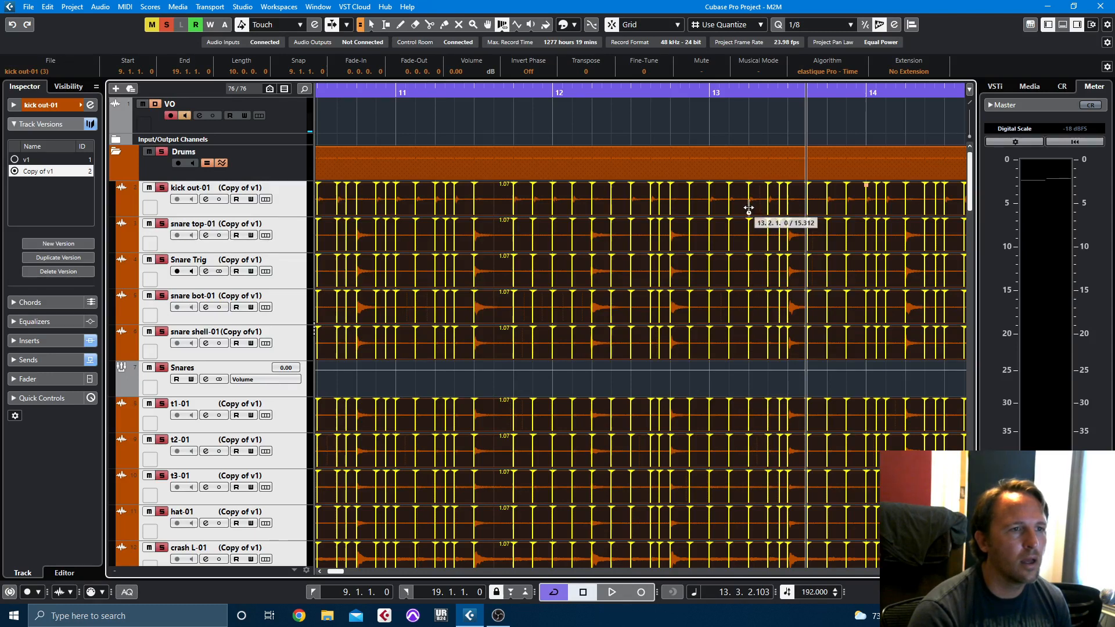
mouse_move(769, 210)
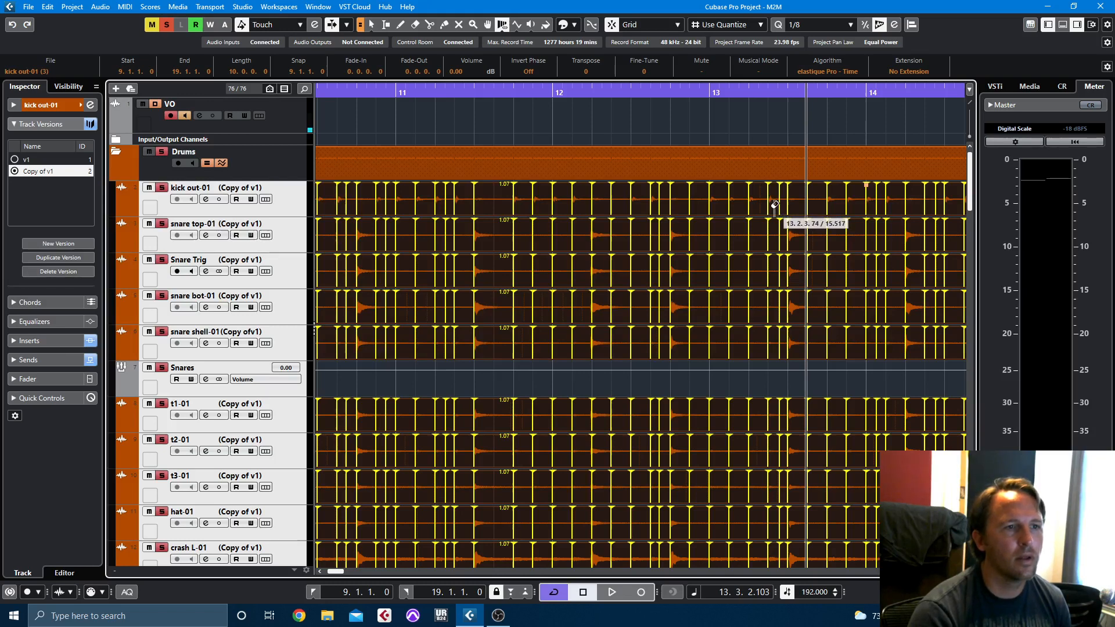
mouse_move(796, 245)
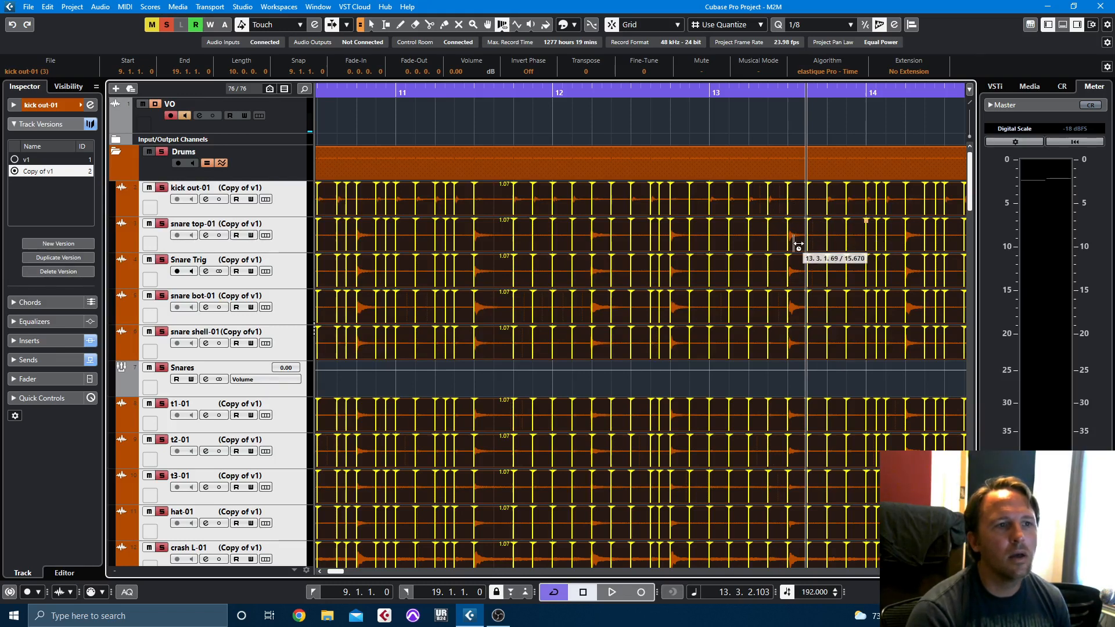
- Play back the adjusted warped drums from bar 11, scrolling to follow
left_click(467, 93)
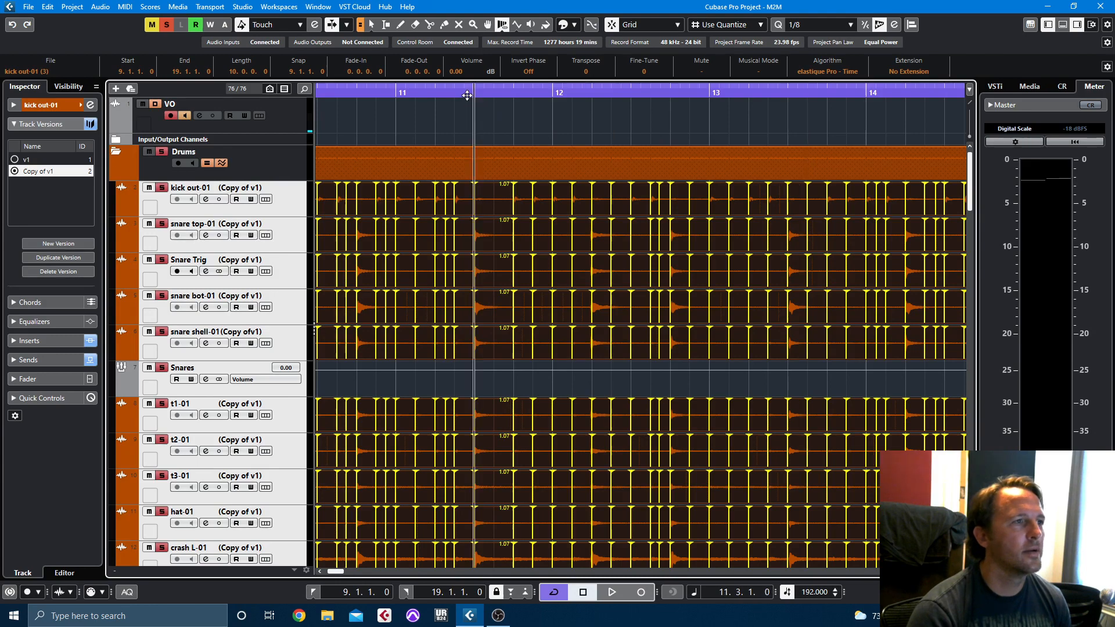
left_click(610, 592)
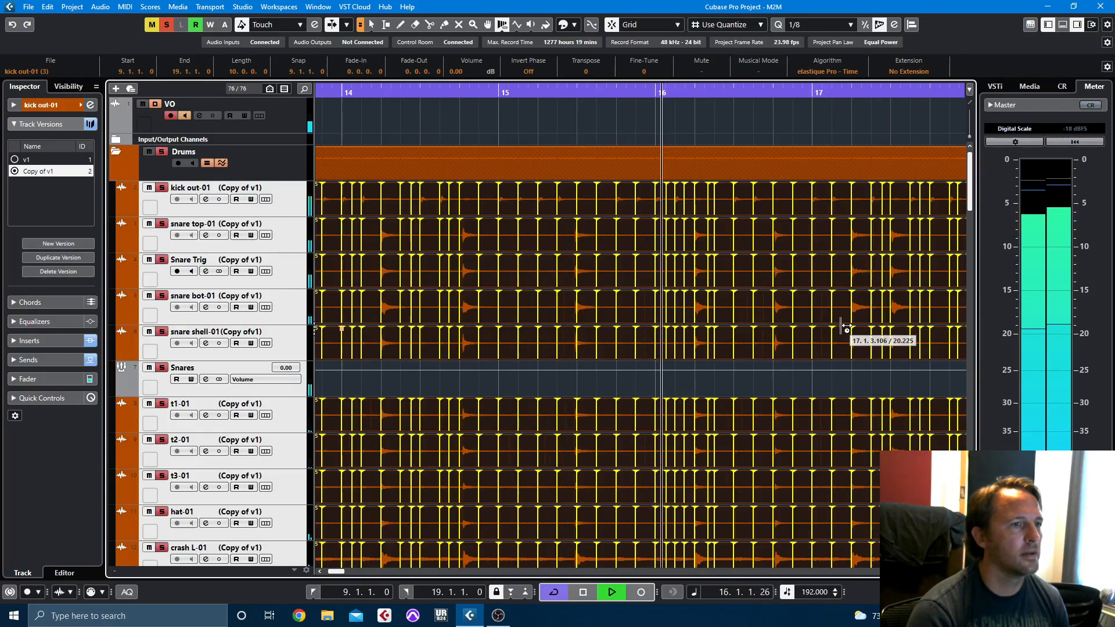
scroll("right", 3)
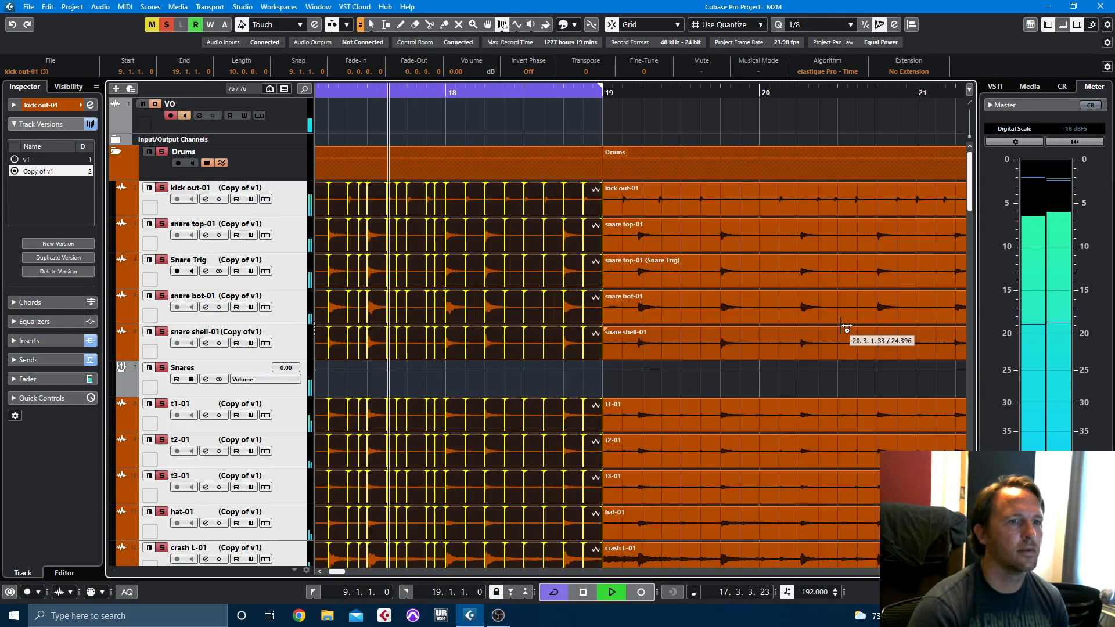
scroll("left", 3)
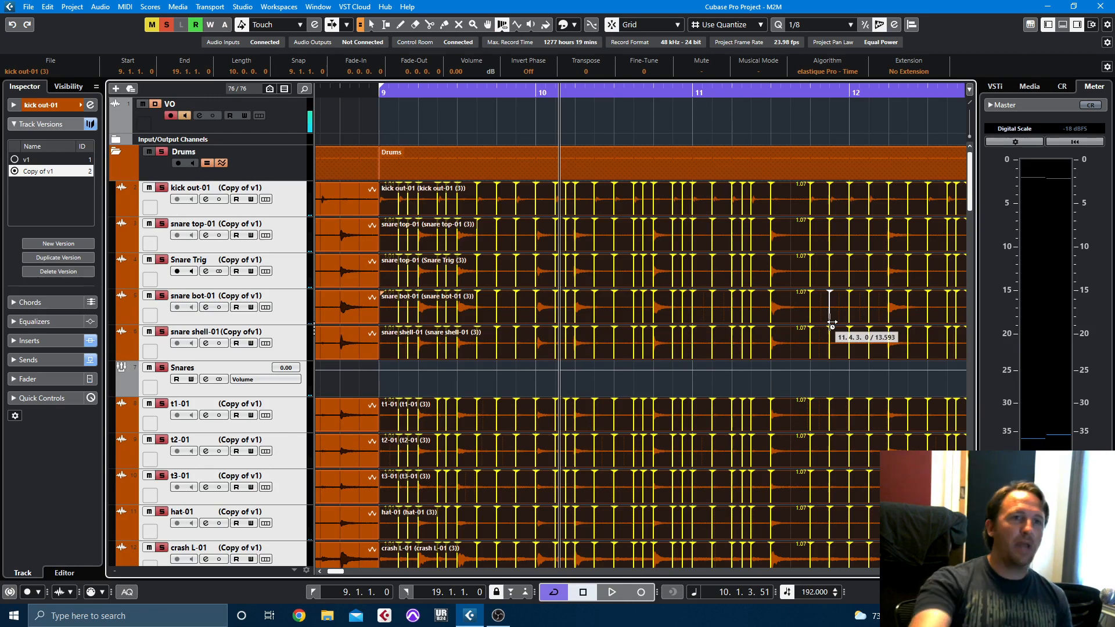
mouse_move(829, 317)
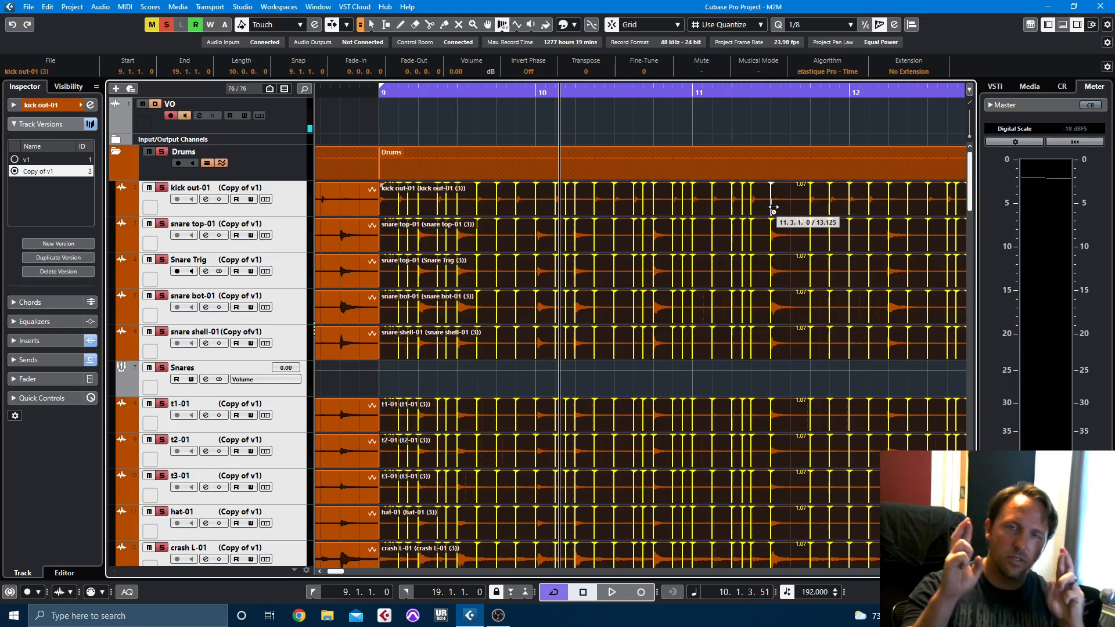
mouse_move(740, 299)
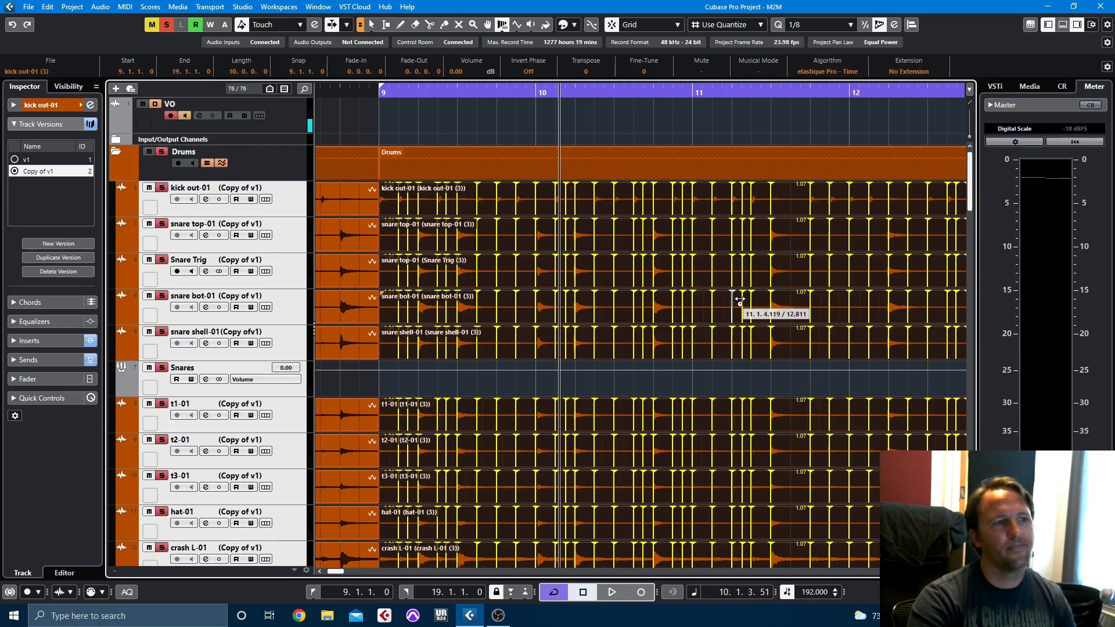
mouse_move(764, 362)
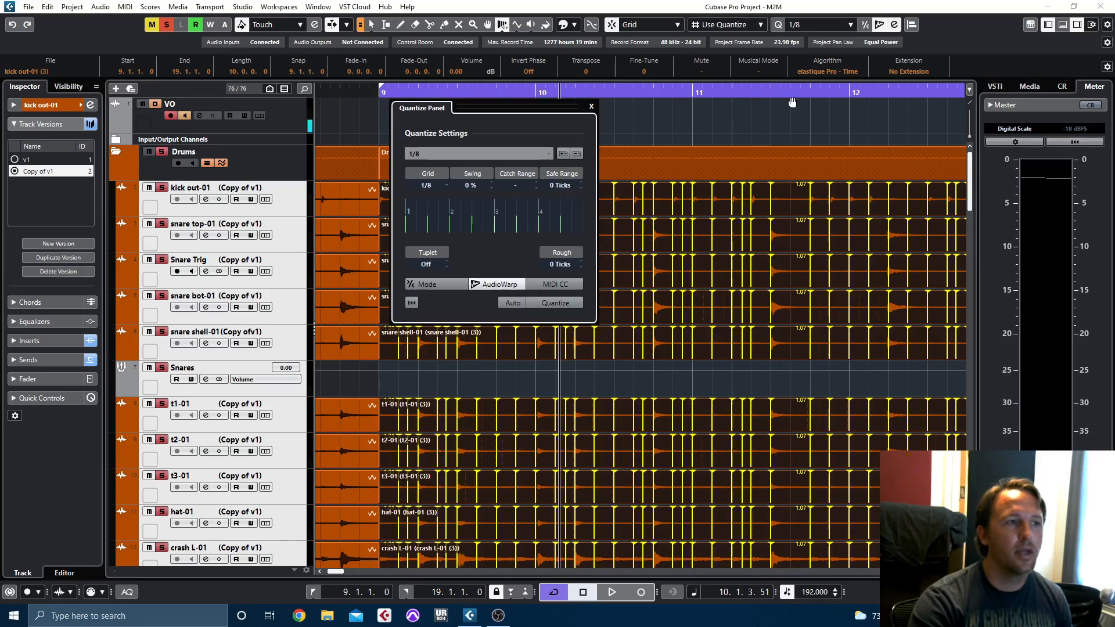
mouse_move(576, 40)
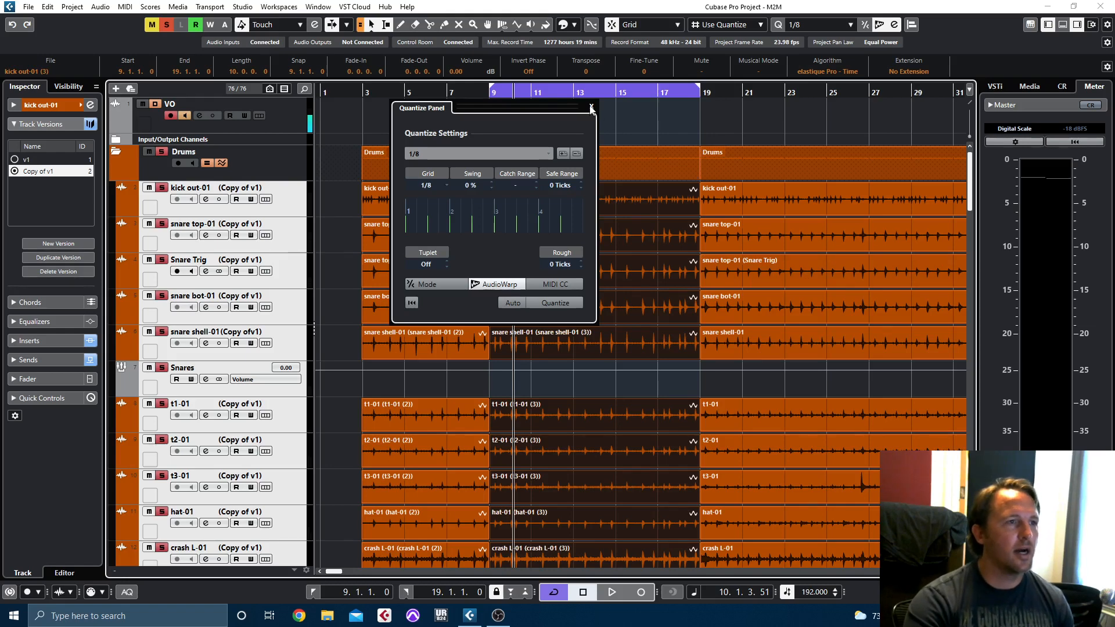
- Close the Quantize Panel
left_click(591, 107)
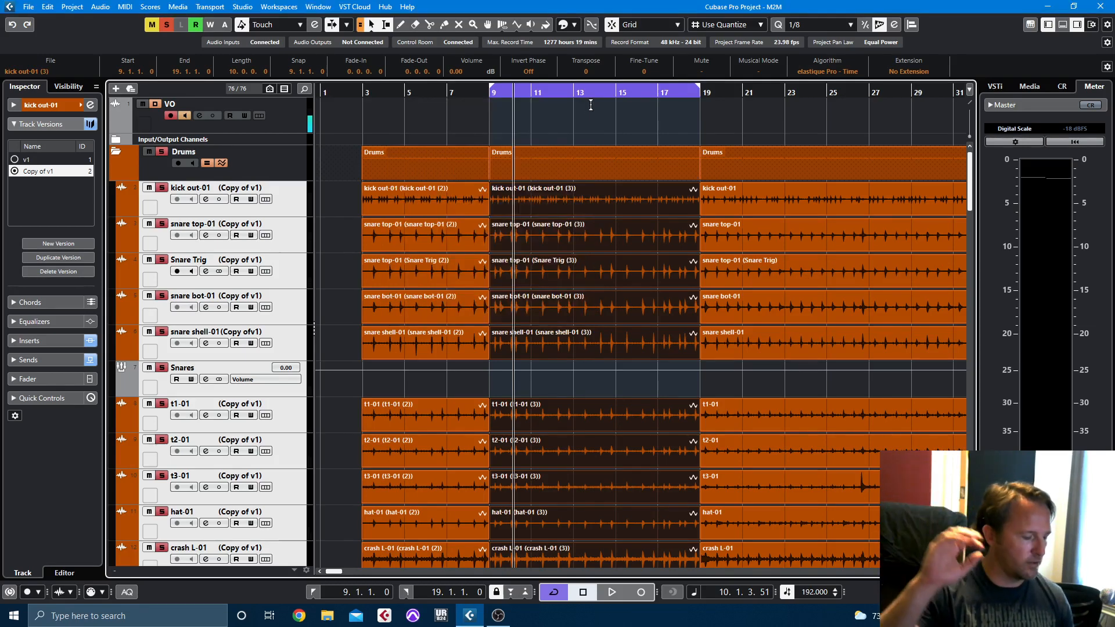